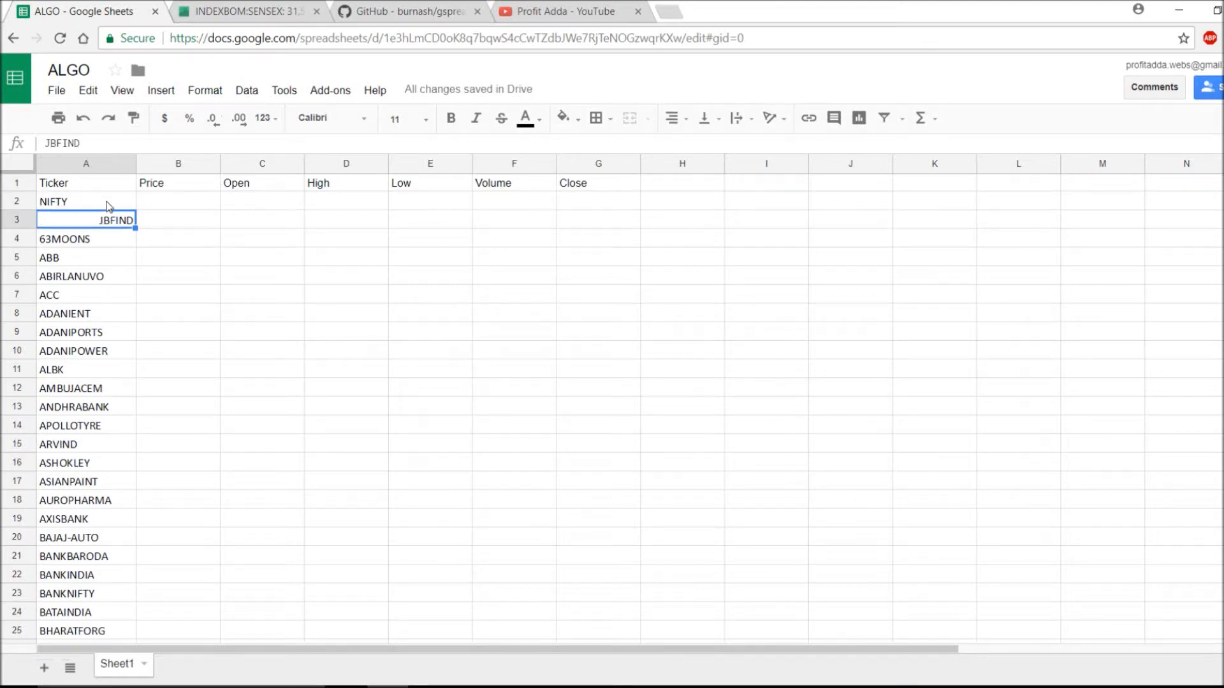
Review the ticker list and select NIFTY's Price cell B2 to start a formula
{"action": "left_click", "coordinate": [86, 201]}
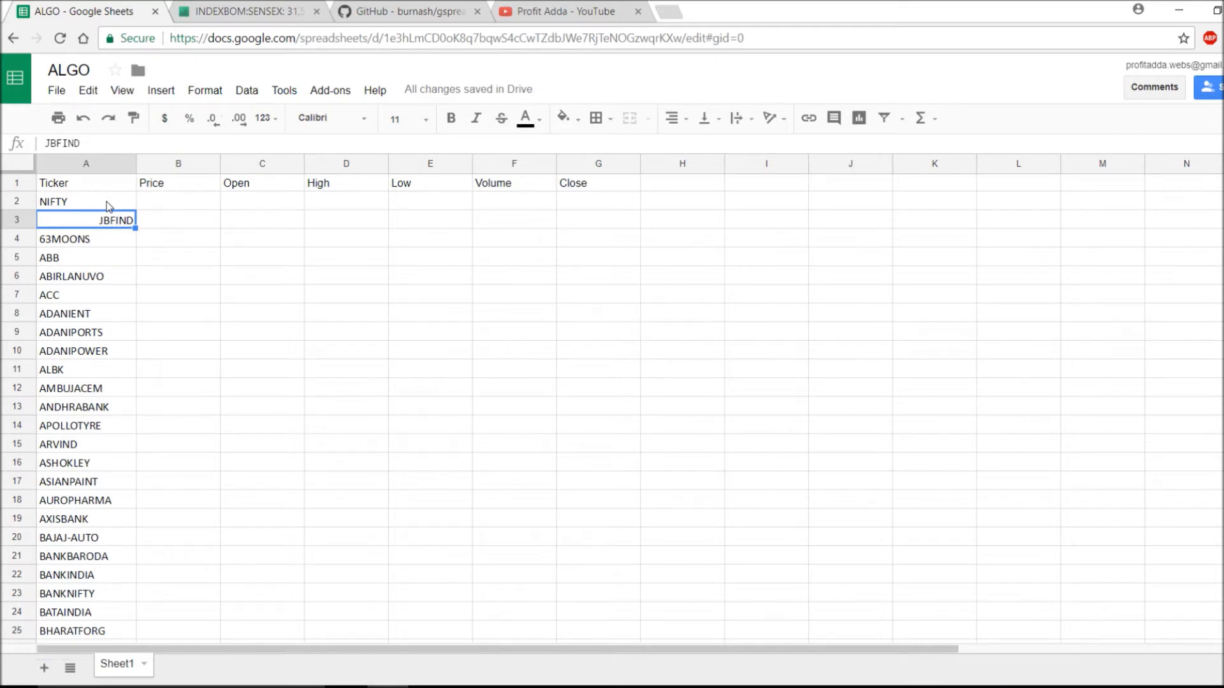
{"action": "left_click", "coordinate": [64, 519]}
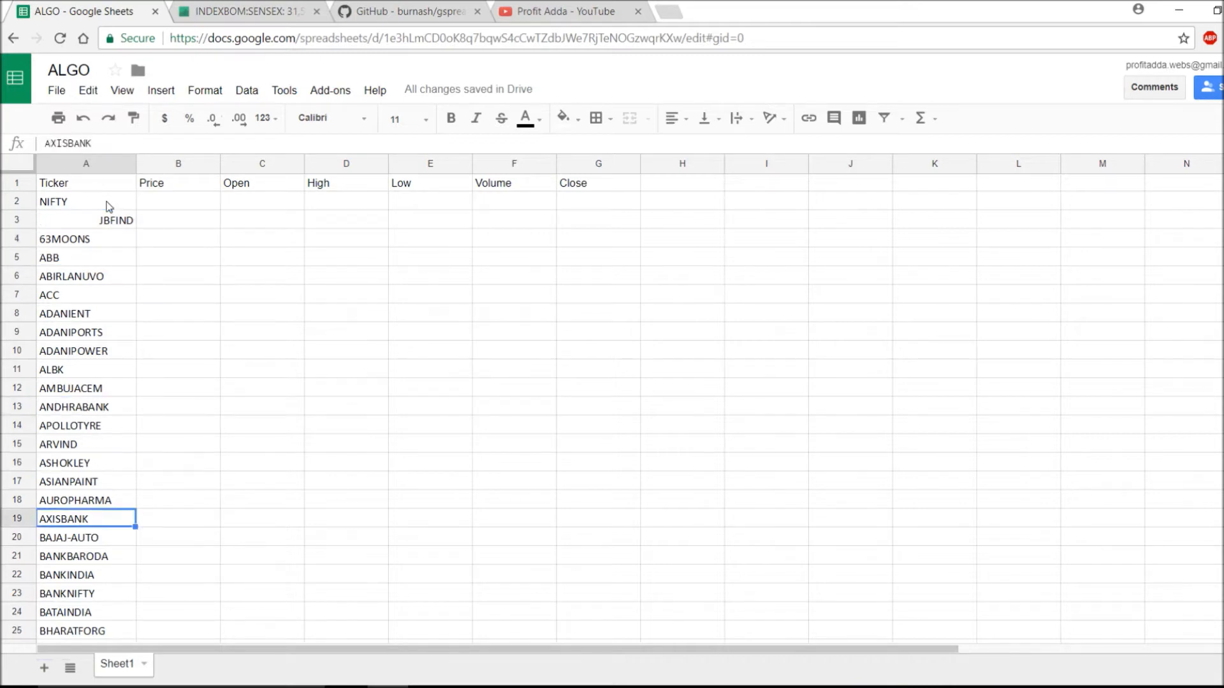
{"action": "scroll", "scroll_direction": "down", "scroll_amount": 3}
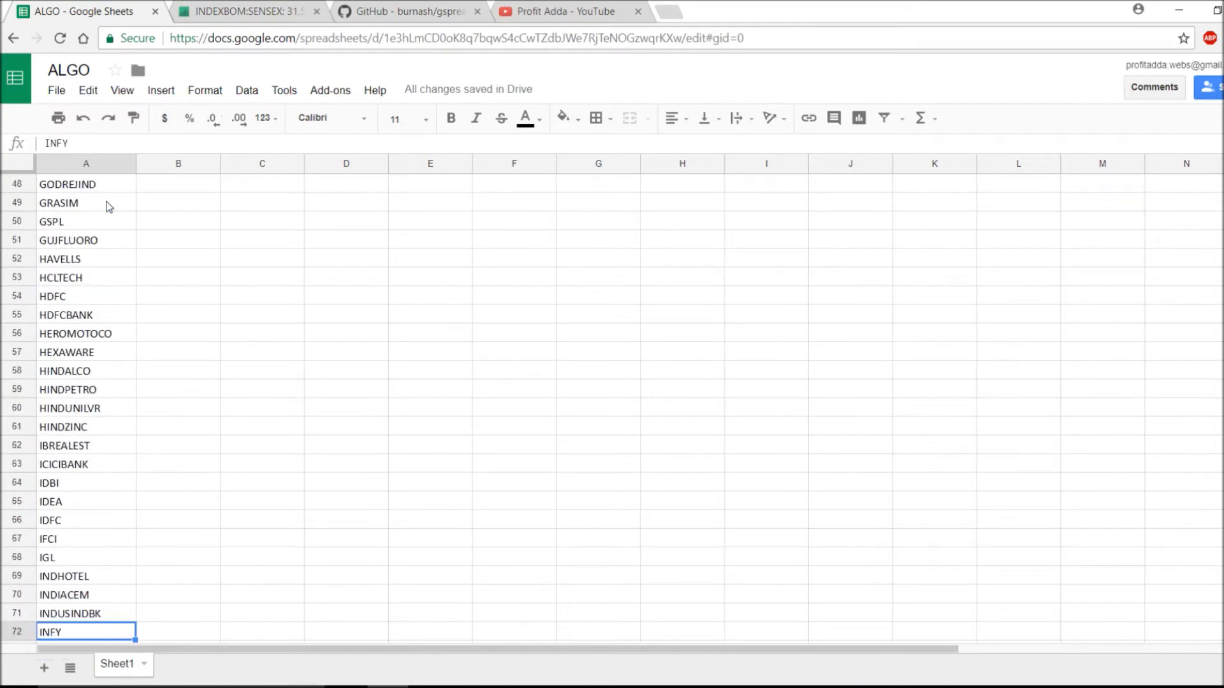
{"action": "scroll", "scroll_direction": "down", "scroll_amount": 3}
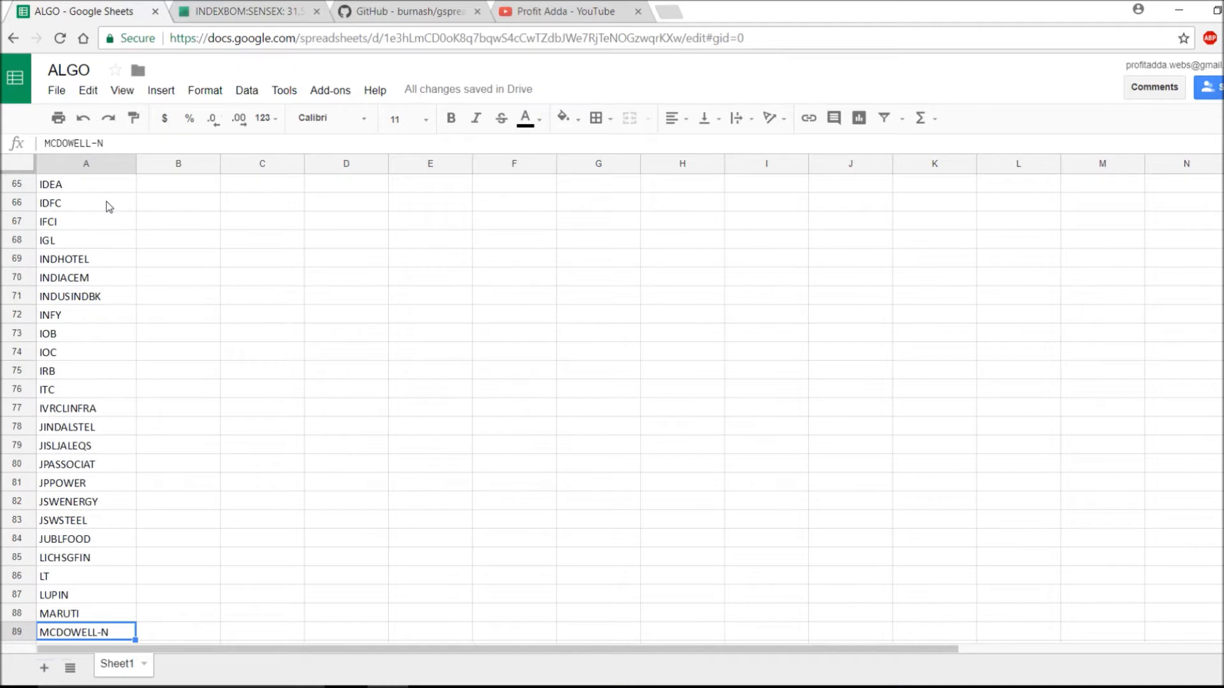
{"action": "scroll", "scroll_direction": "up", "scroll_amount": 3}
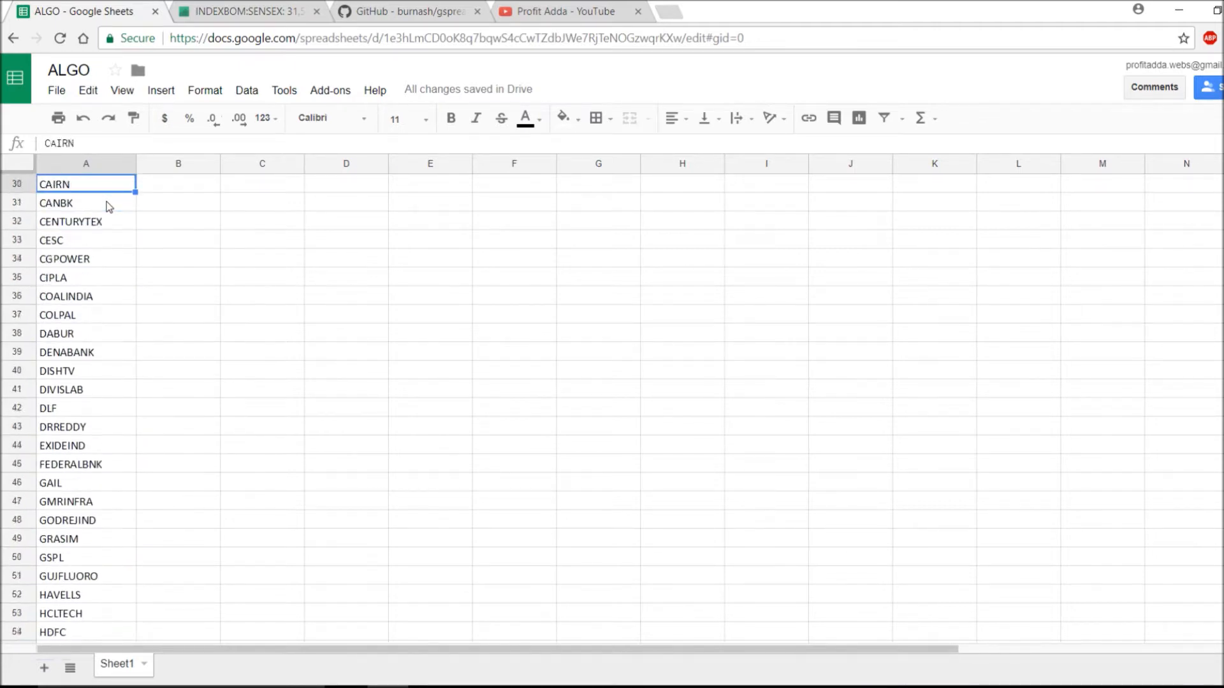
{"action": "scroll", "scroll_direction": "up", "scroll_amount": 3}
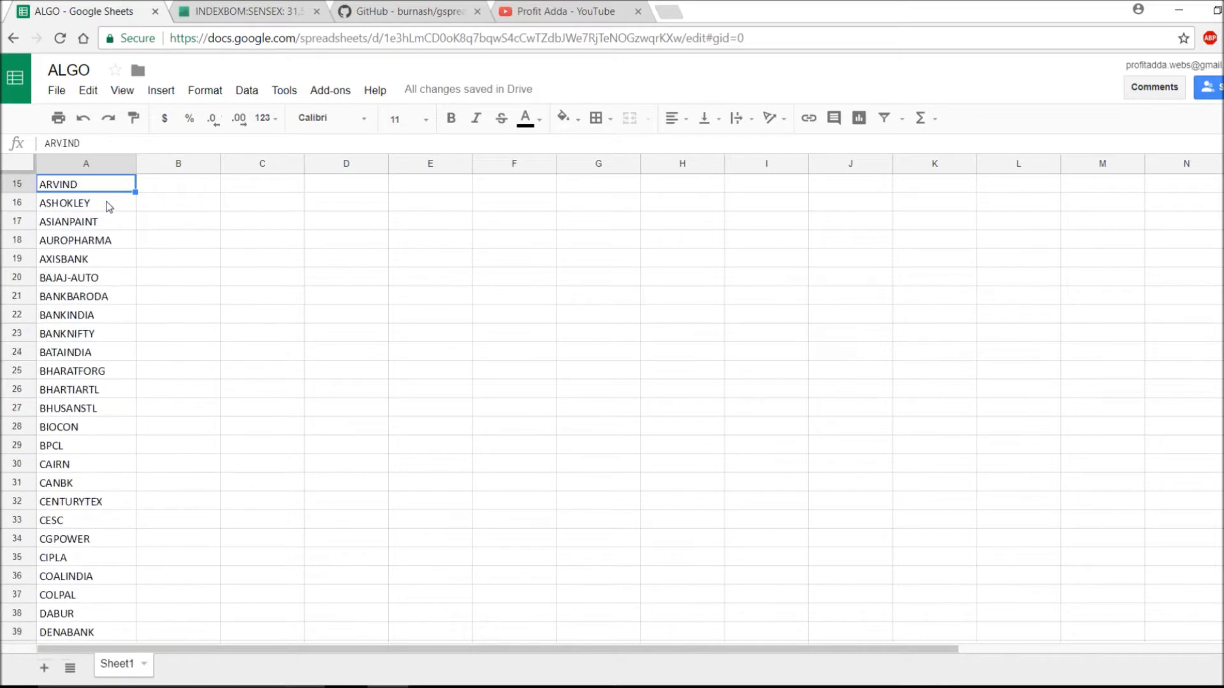
{"action": "scroll", "scroll_direction": "up", "scroll_amount": 3}
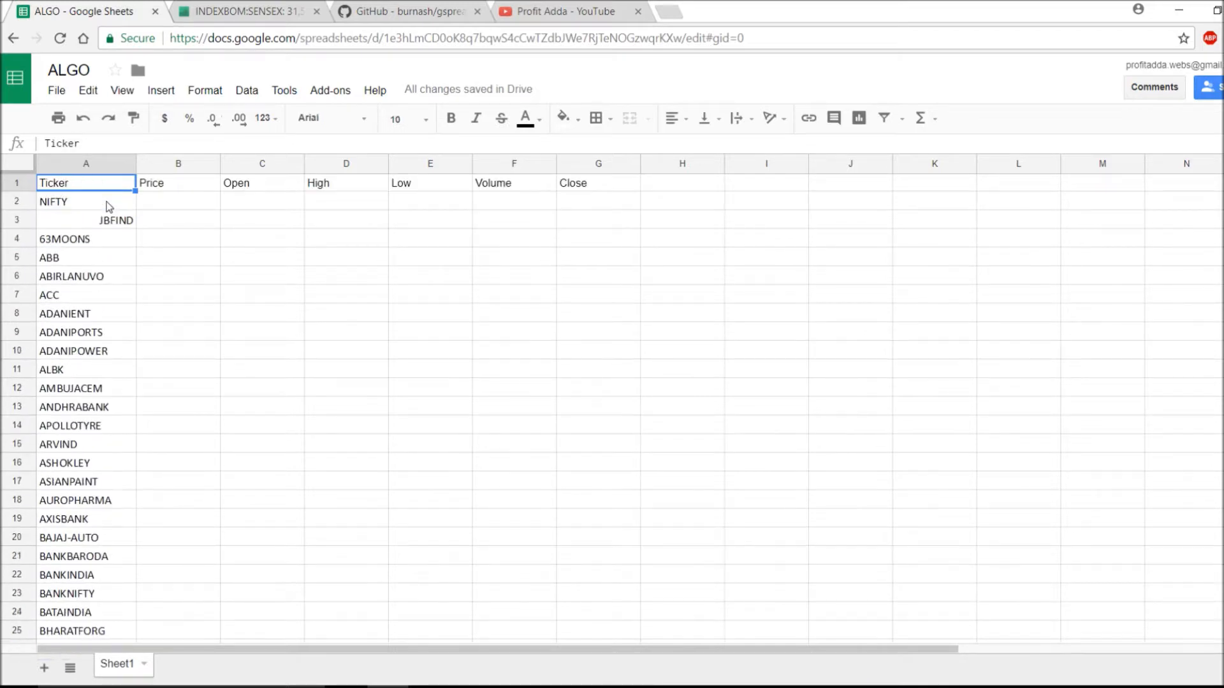
{"action": "left_click", "coordinate": [261, 182]}
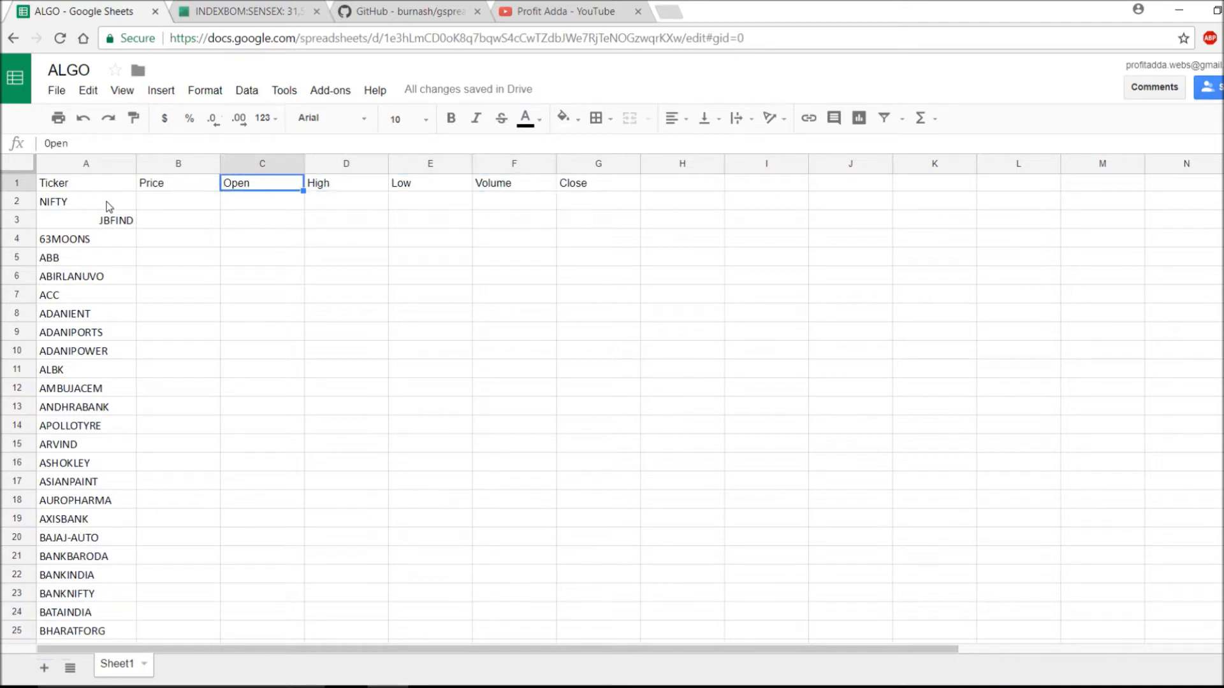
{"action": "left_click", "coordinate": [179, 200]}
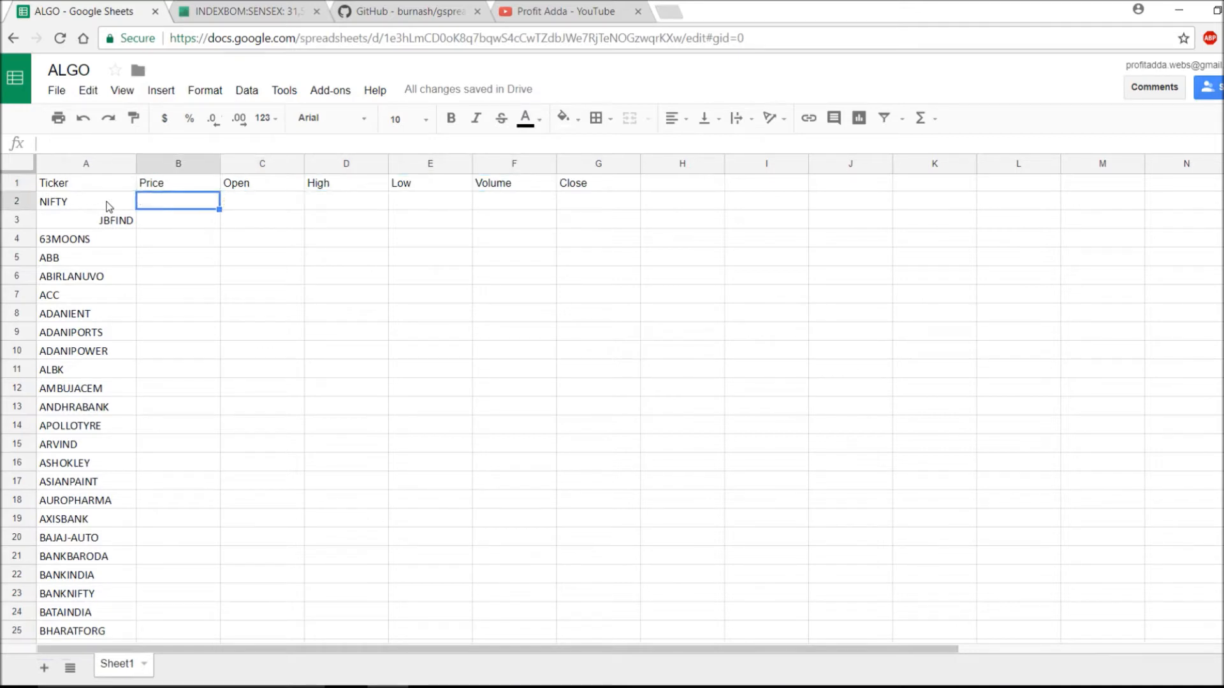
{"action": "left_click", "coordinate": [178, 182]}
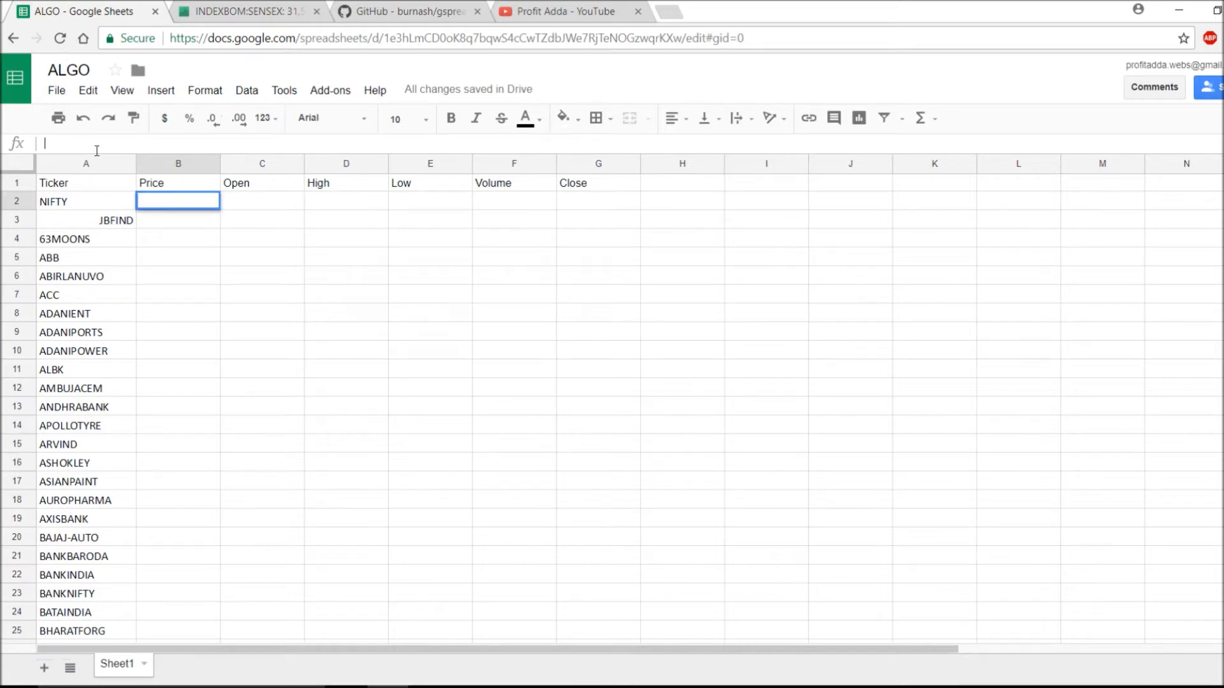
Enter =GOOGLEFINANCE("NSE:"&A2,"price") in B2, returning NIFTY's live price 9820.25
{"action": "type", "text": "=G"}
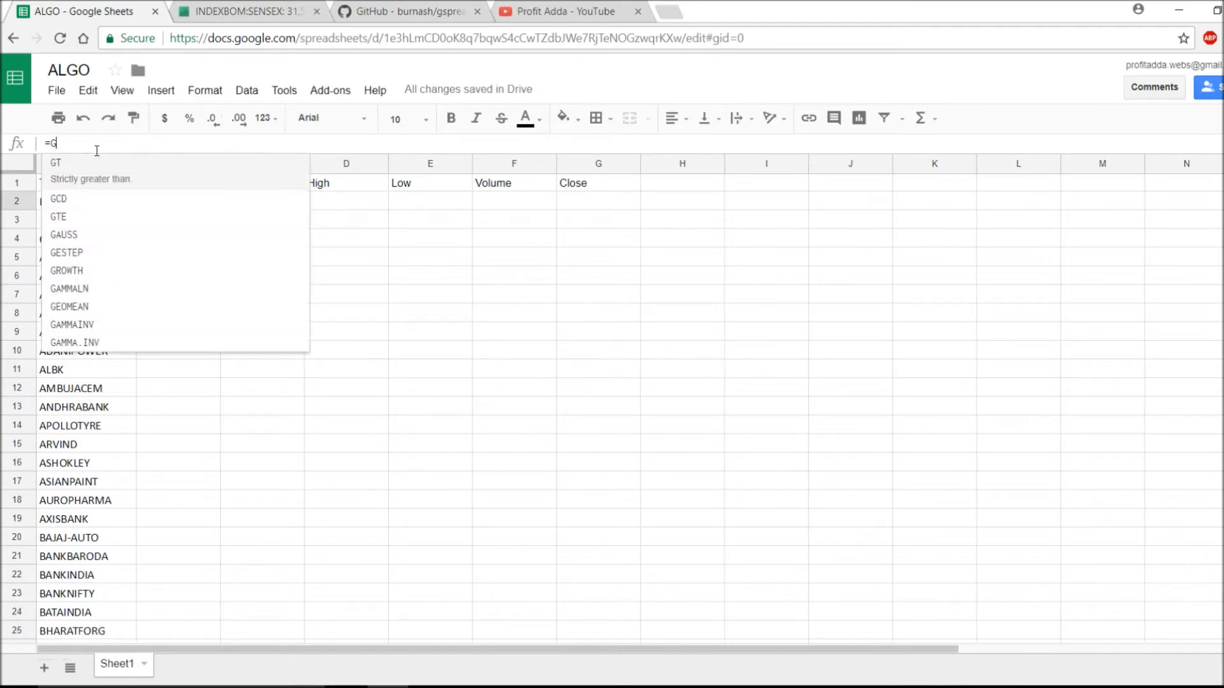
{"action": "type", "text": "oo"}
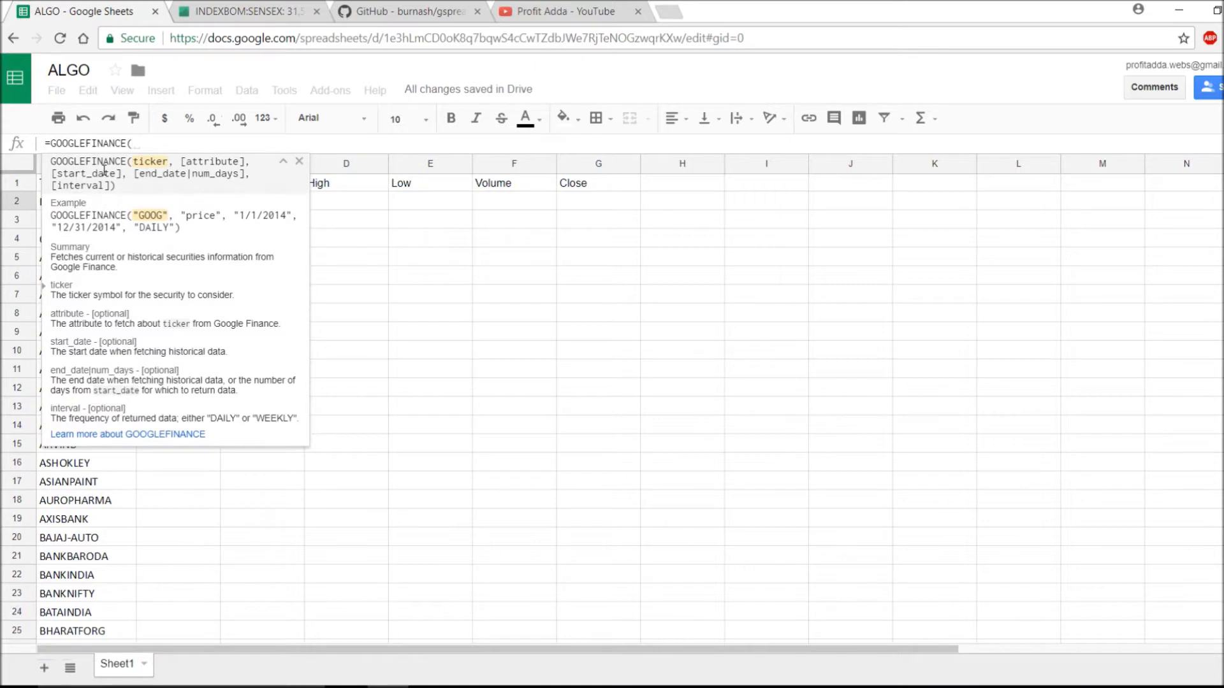
{"action": "type", "text": "\"NSE"}
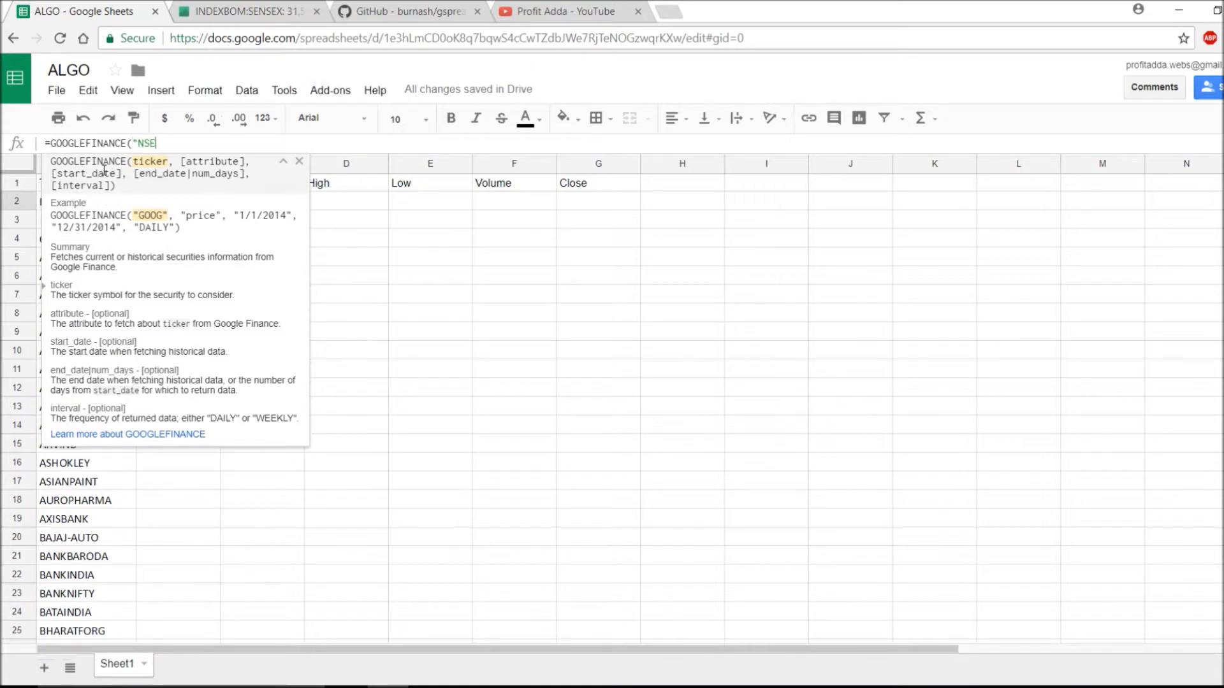
{"action": "type", "text": ":"}
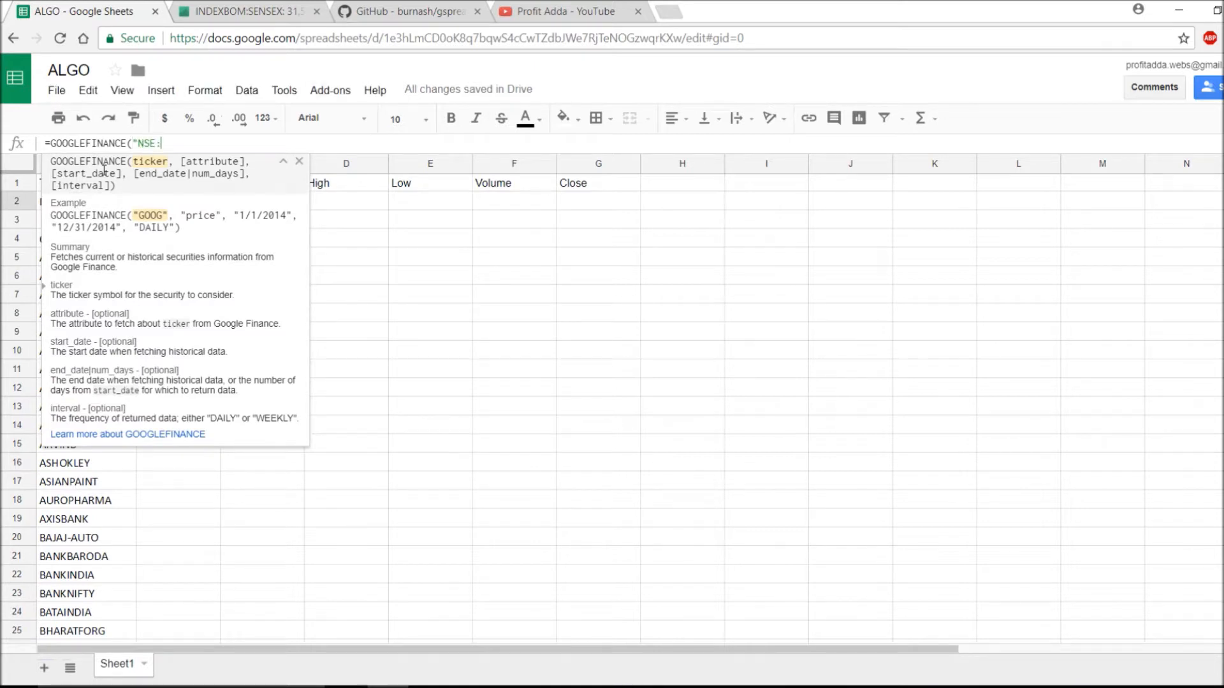
{"action": "type", "text": "\""}
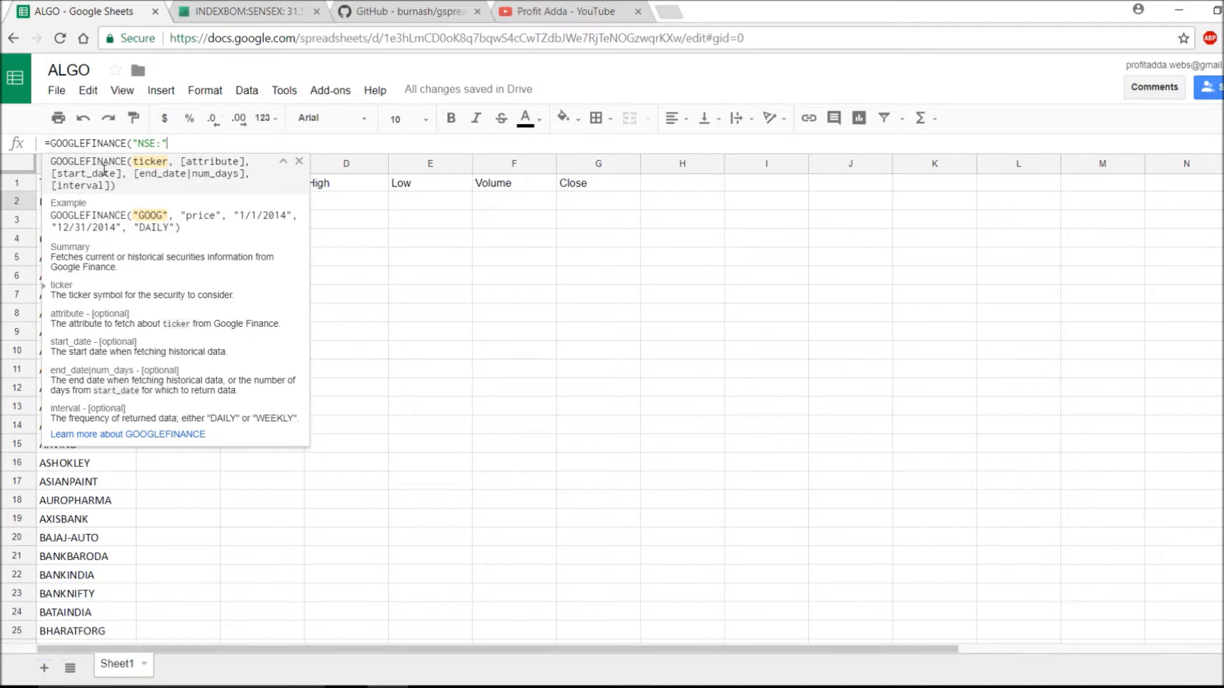
{"action": "type", "text": "&A"}
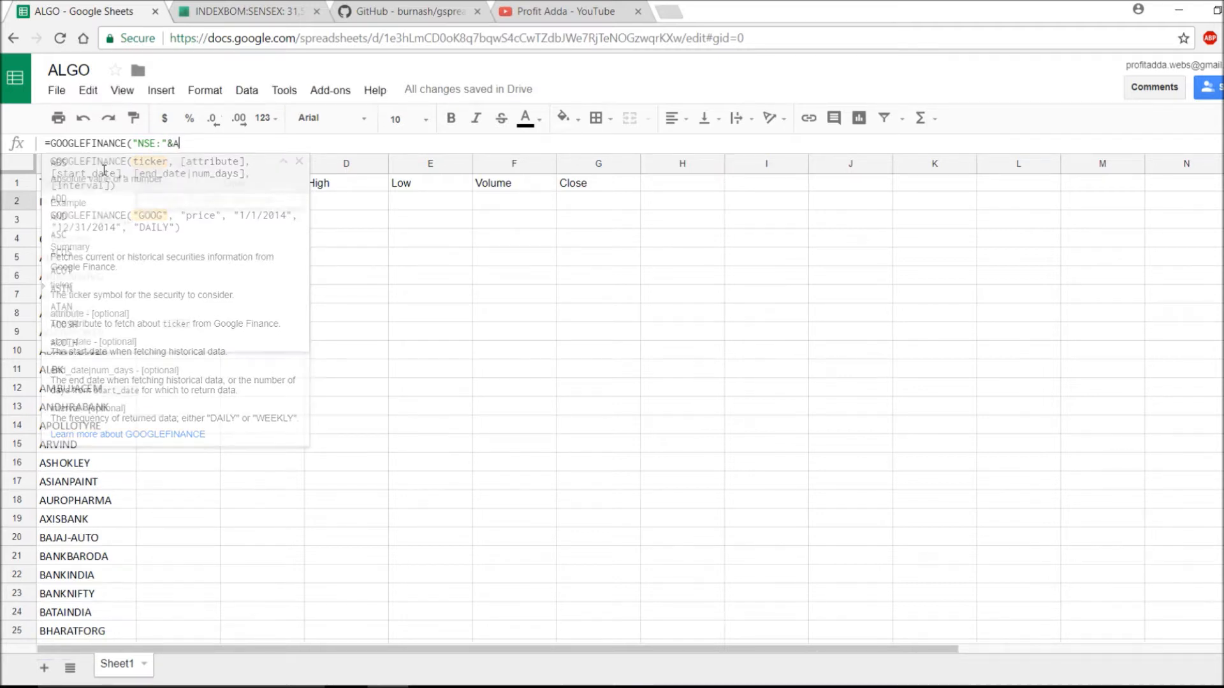
{"action": "type", "text": "2"}
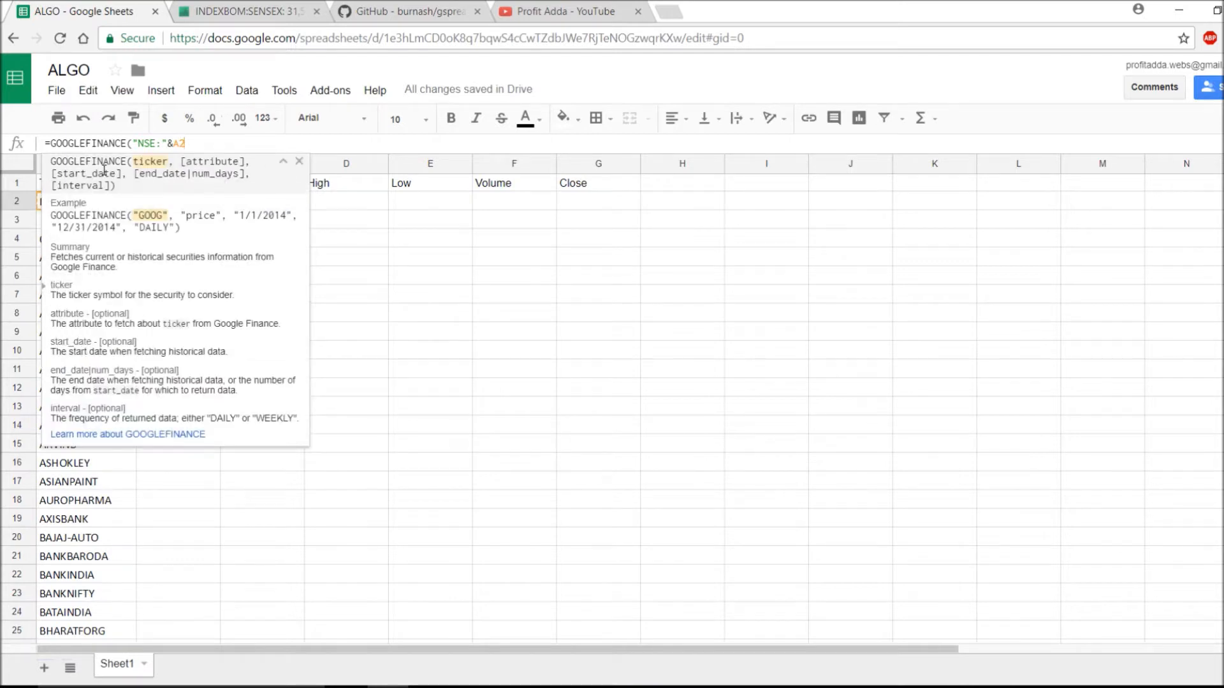
{"action": "type", "text": ","}
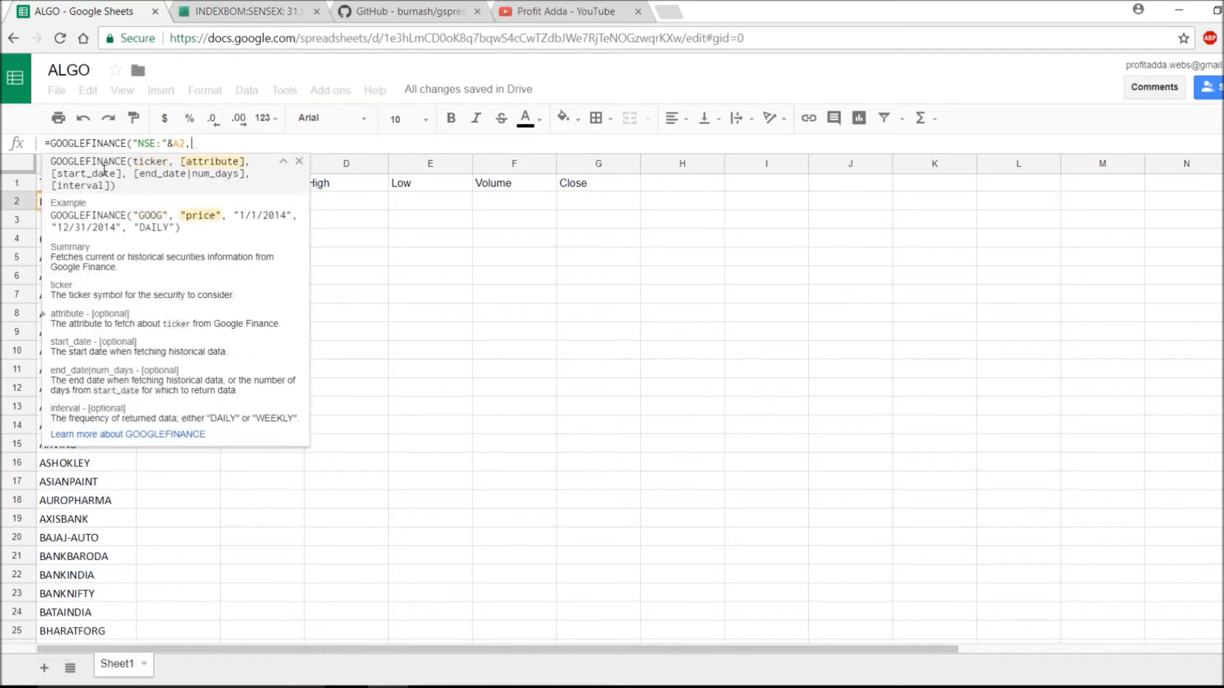
{"action": "type", "text": "\"p"}
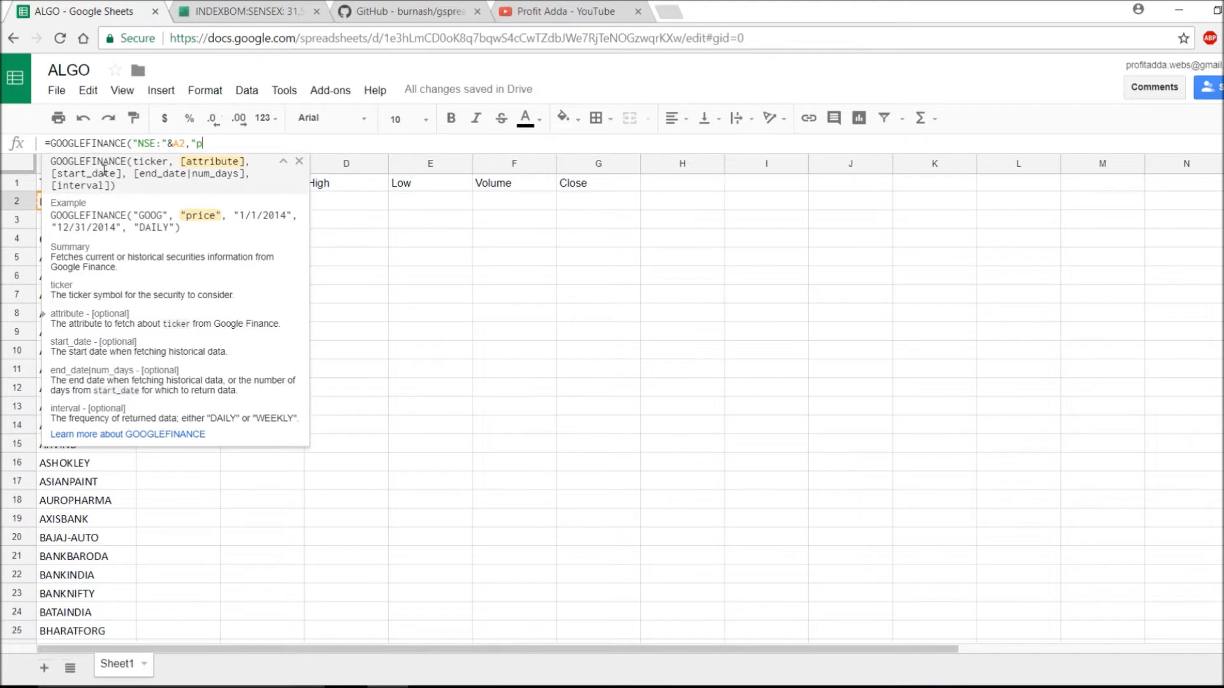
{"action": "type", "text": "rice"}
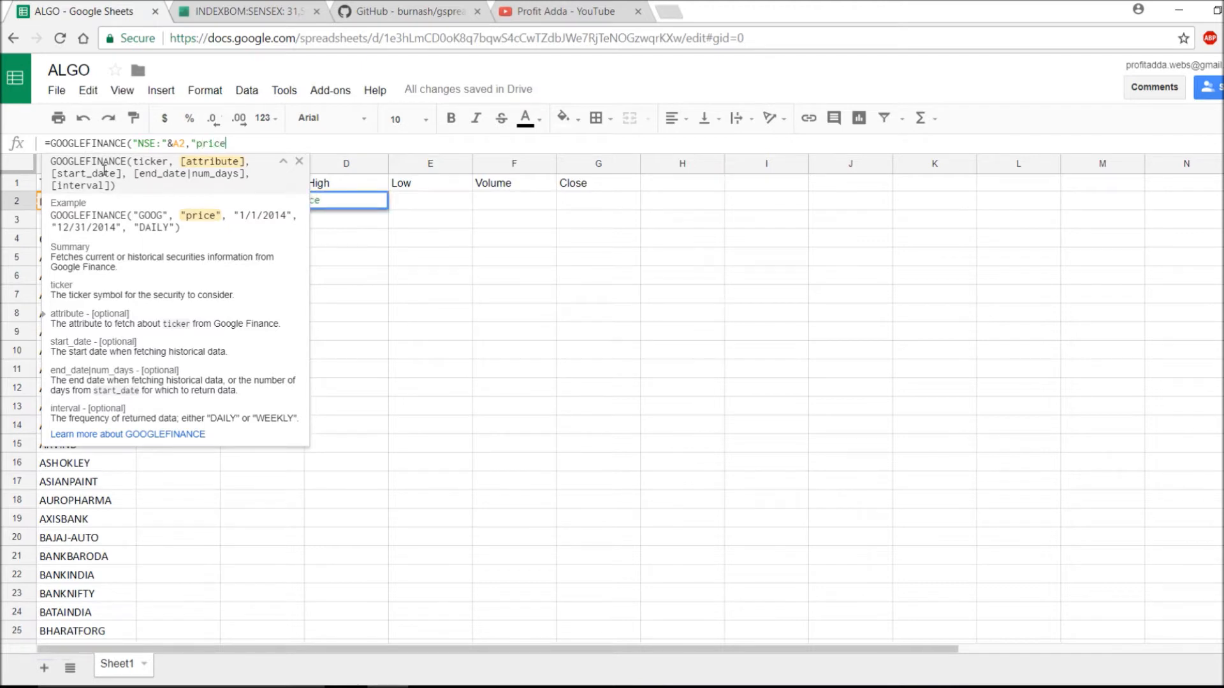
{"action": "type", "text": "\")"}
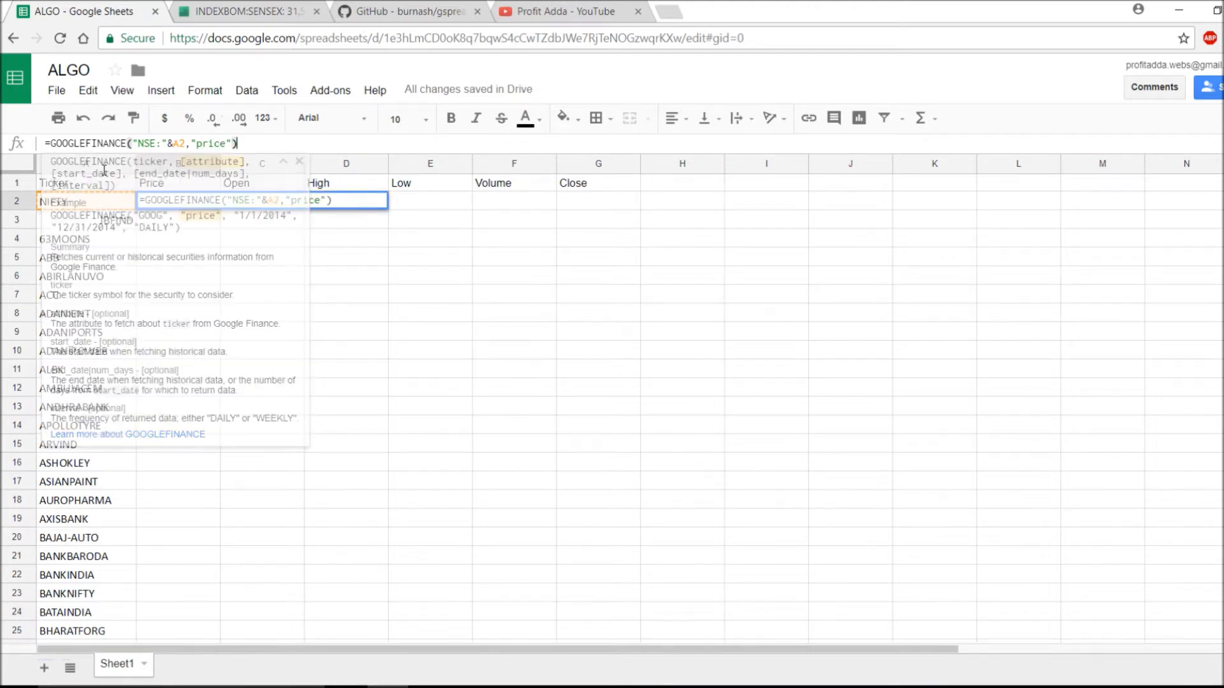
{"action": "key", "text": "Return"}
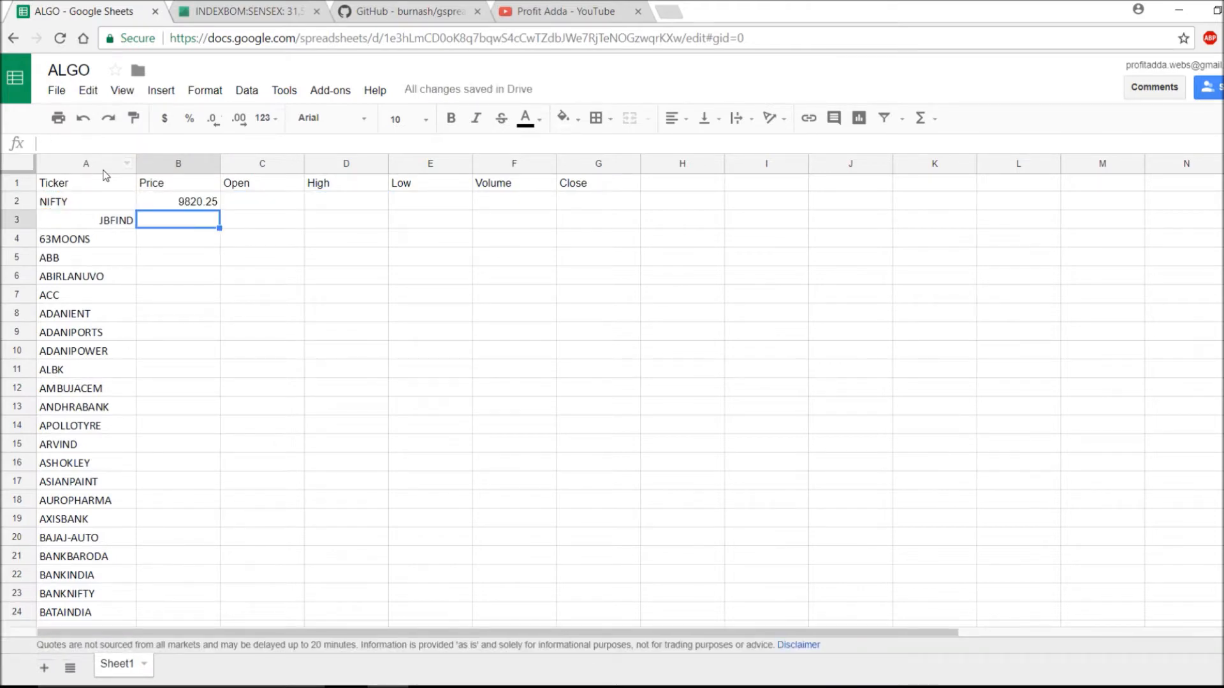
Check the Price formulas filled down column B to row 129 (ZEEL), then reopen B2's formula
{"action": "left_click", "coordinate": [178, 200]}
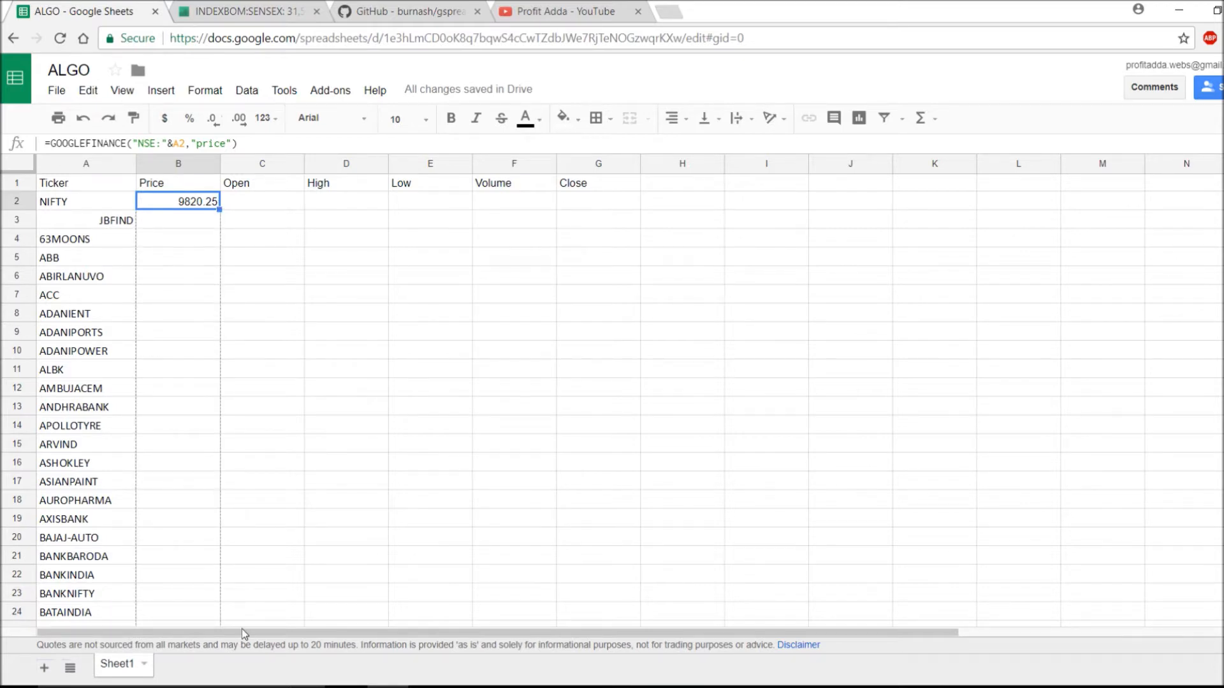
{"action": "scroll", "scroll_direction": "down", "scroll_amount": 3}
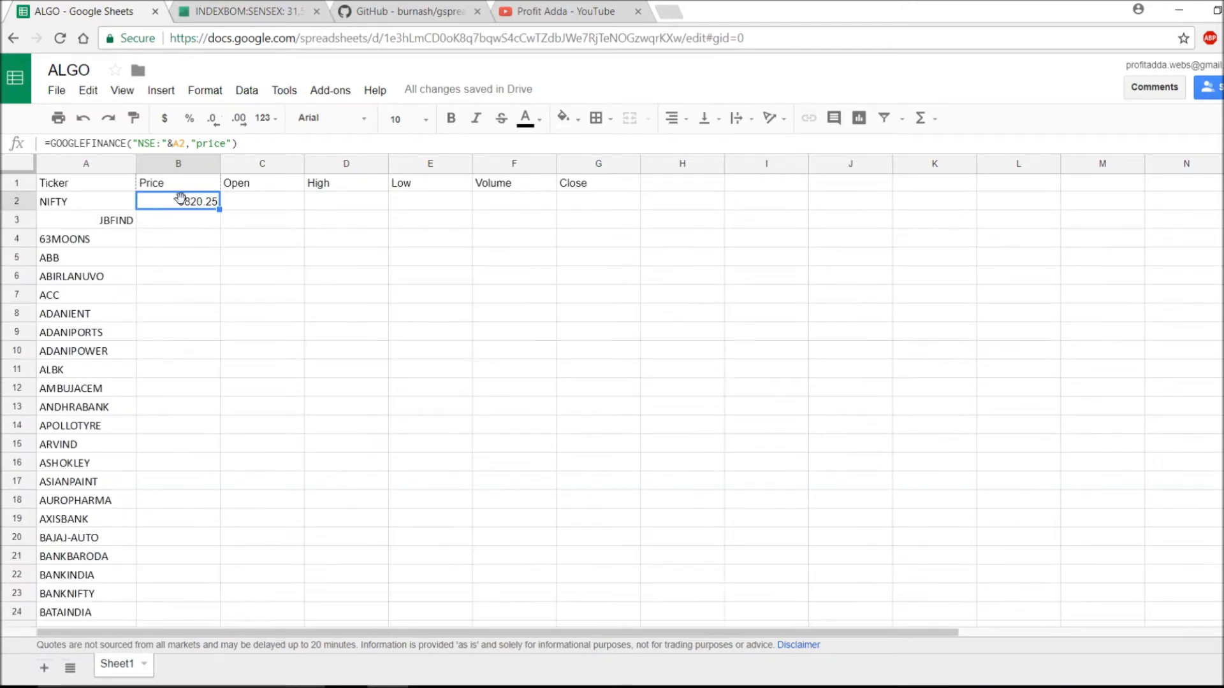
{"action": "scroll", "scroll_direction": "down", "scroll_amount": 3}
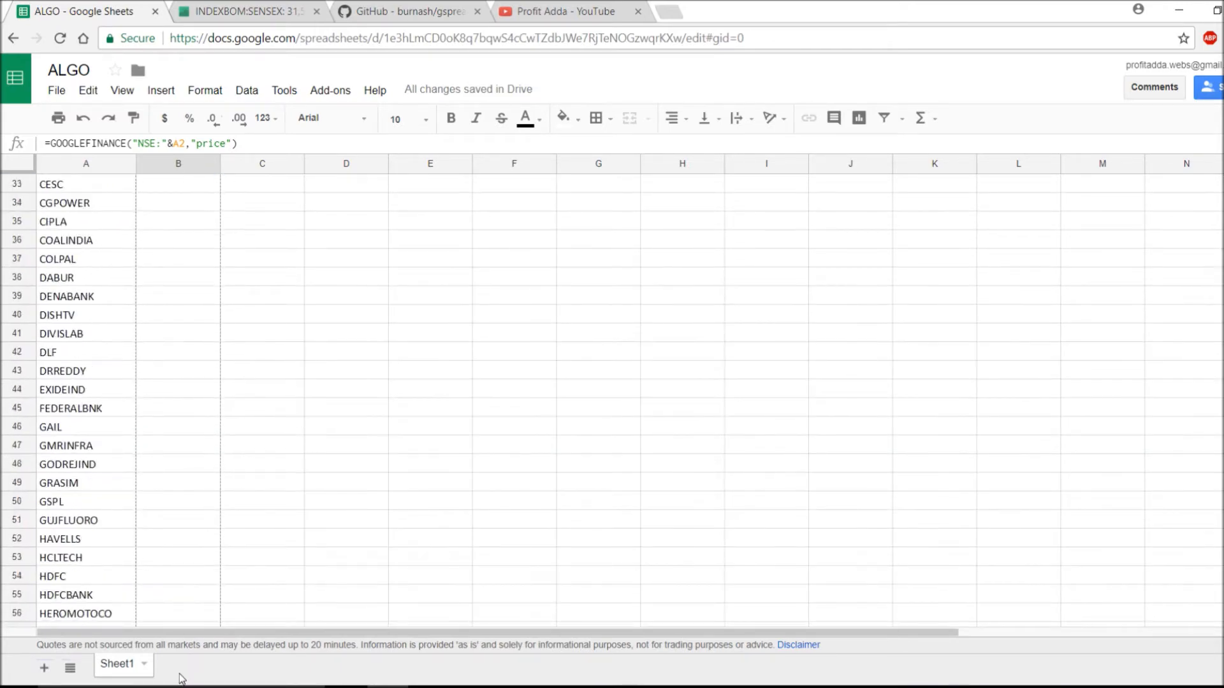
{"action": "scroll", "scroll_direction": "down", "scroll_amount": 3}
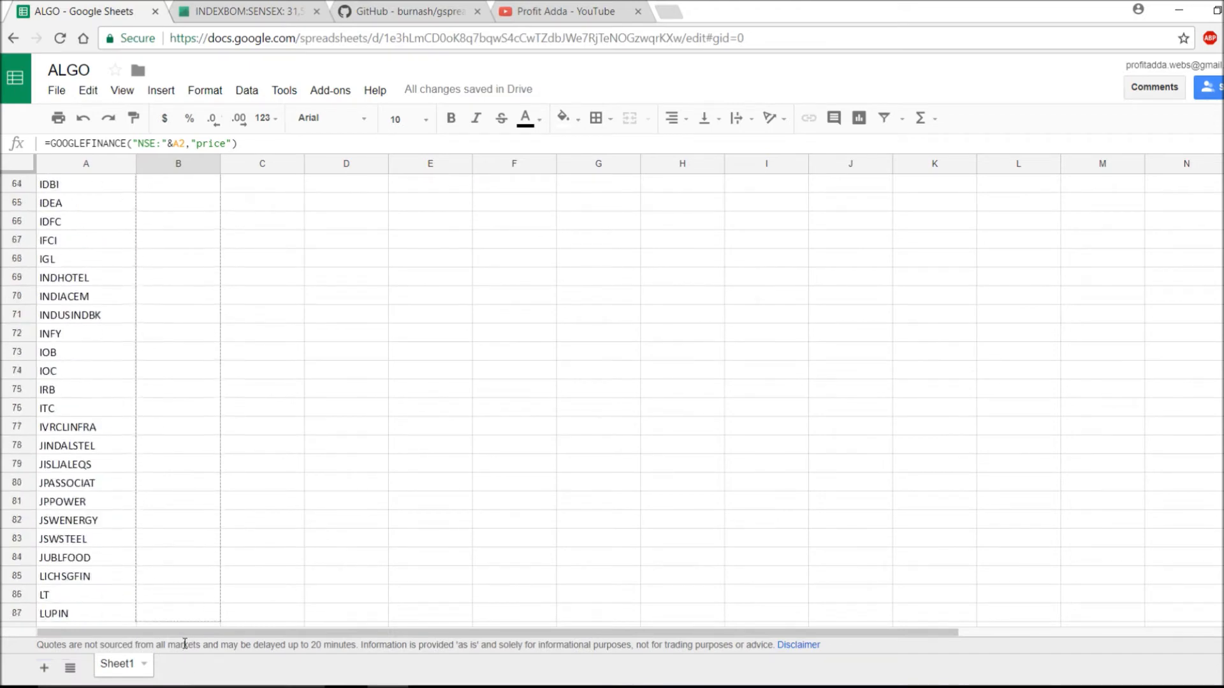
{"action": "scroll", "scroll_direction": "down", "scroll_amount": 3}
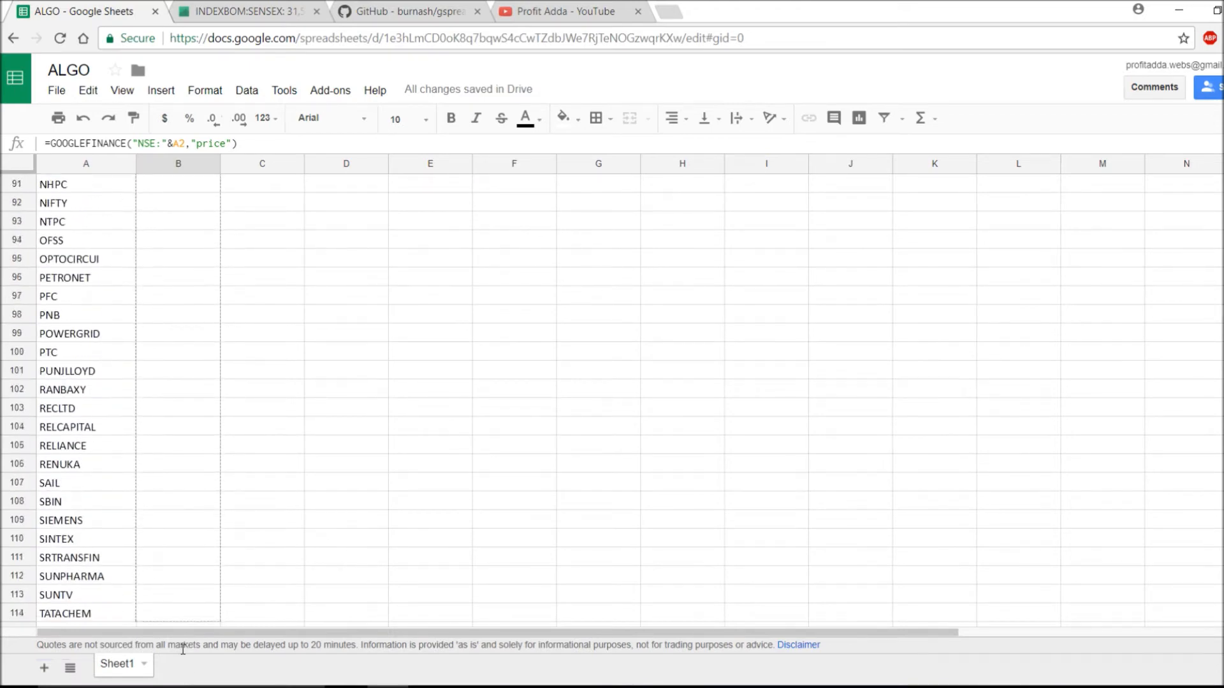
{"action": "scroll", "scroll_direction": "down", "scroll_amount": 3}
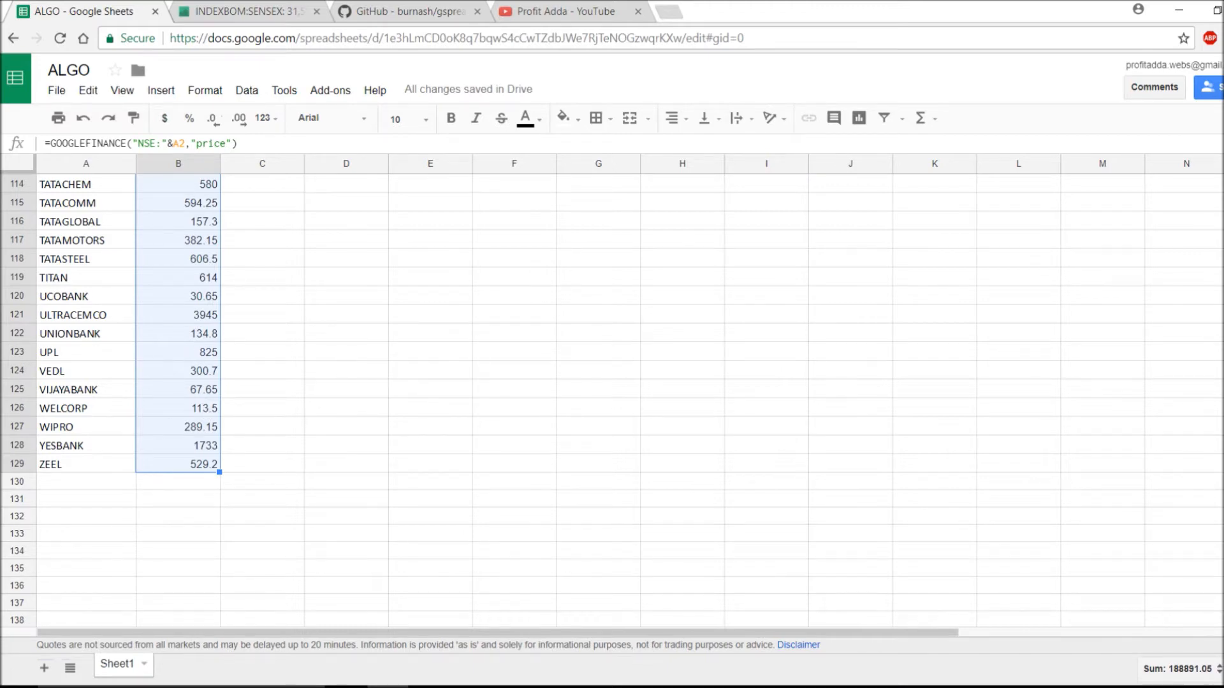
{"action": "scroll", "scroll_direction": "up", "scroll_amount": 3}
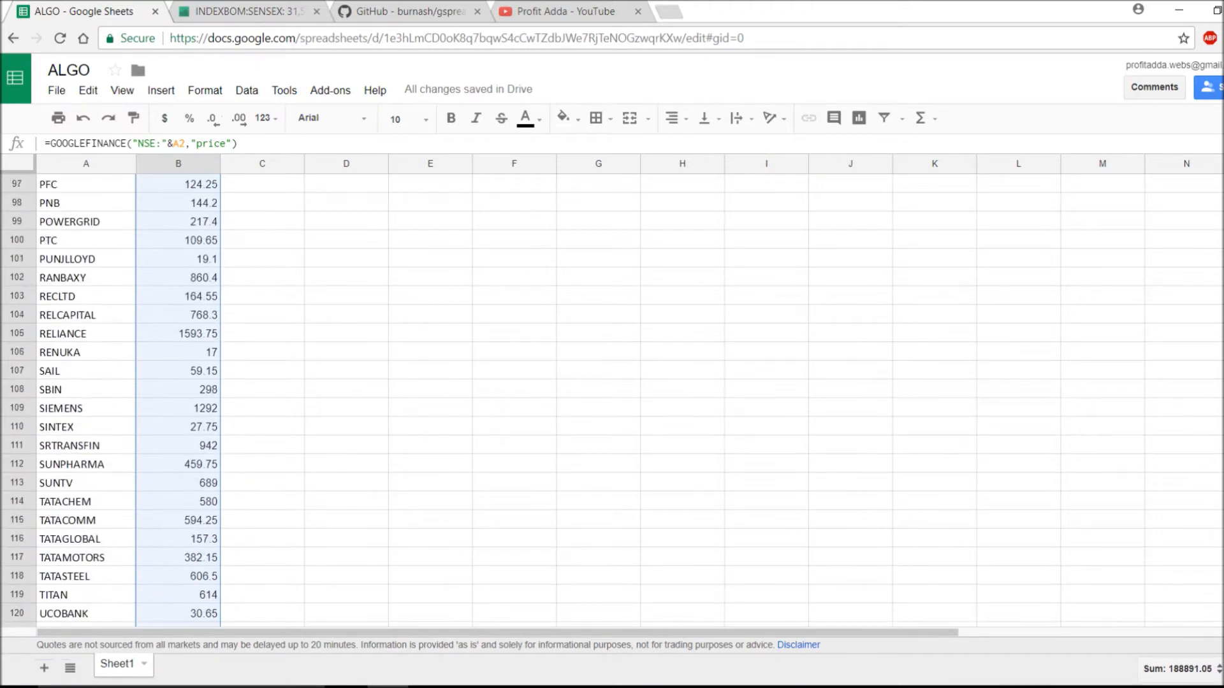
{"action": "scroll", "scroll_direction": "up", "scroll_amount": 3}
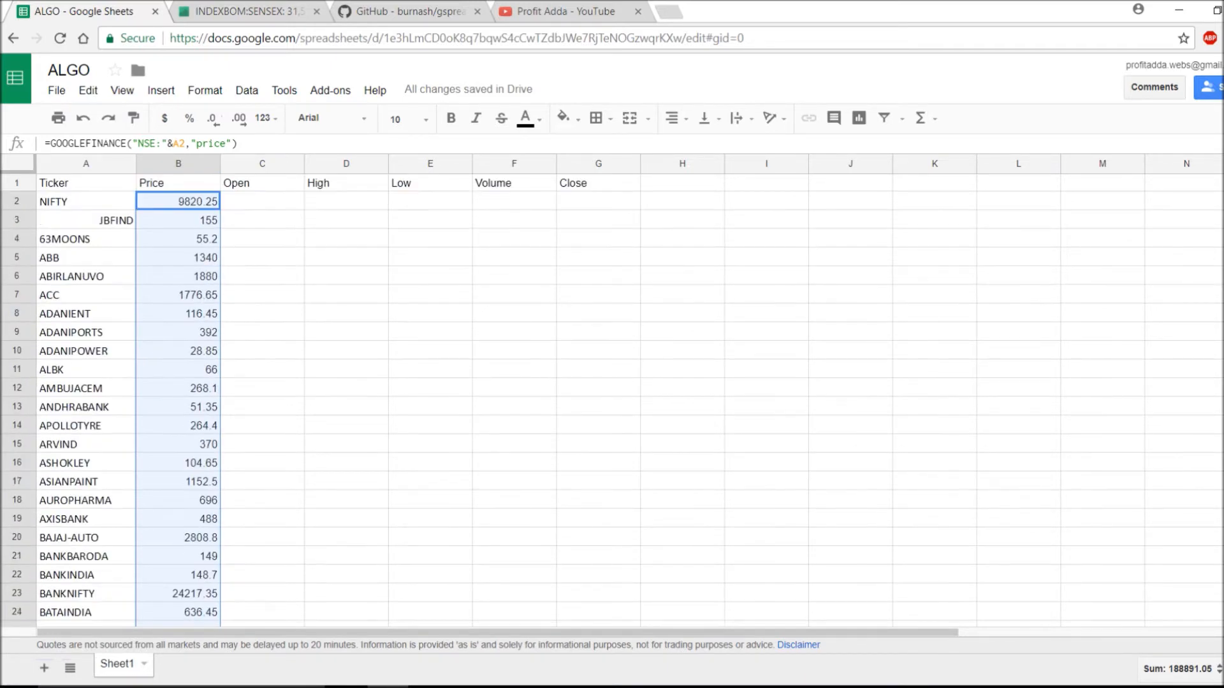
{"action": "double_click", "coordinate": [177, 201]}
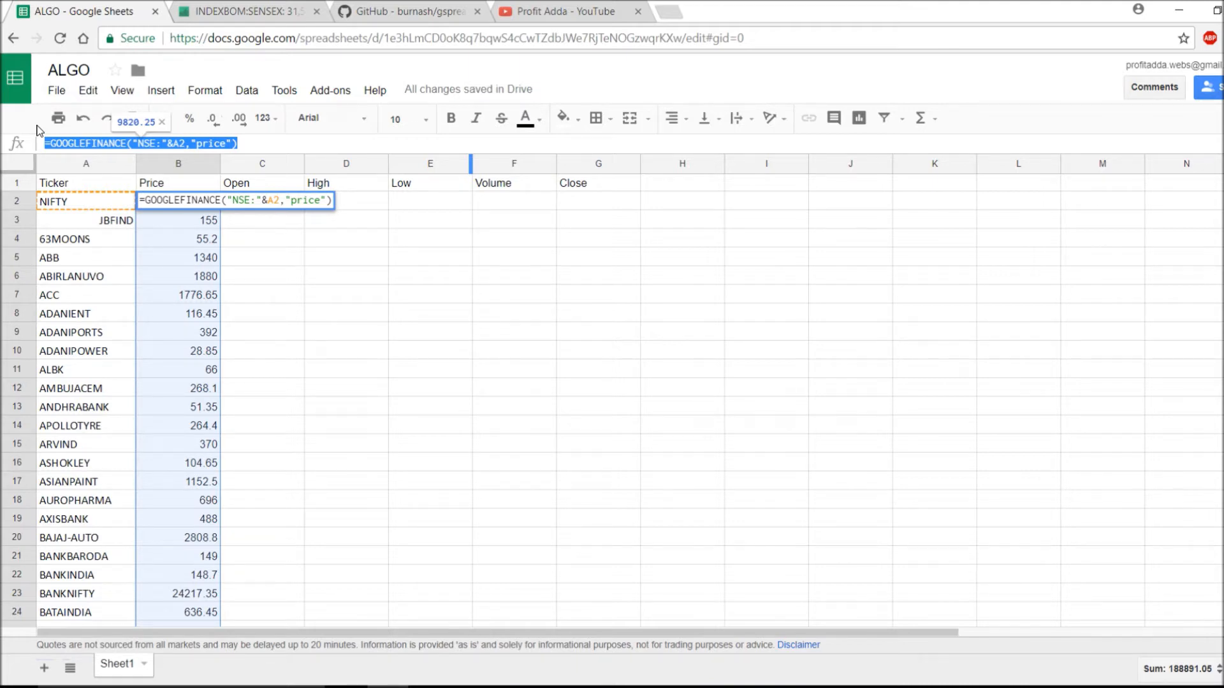
{"action": "mouse_move", "coordinate": [323, 228]}
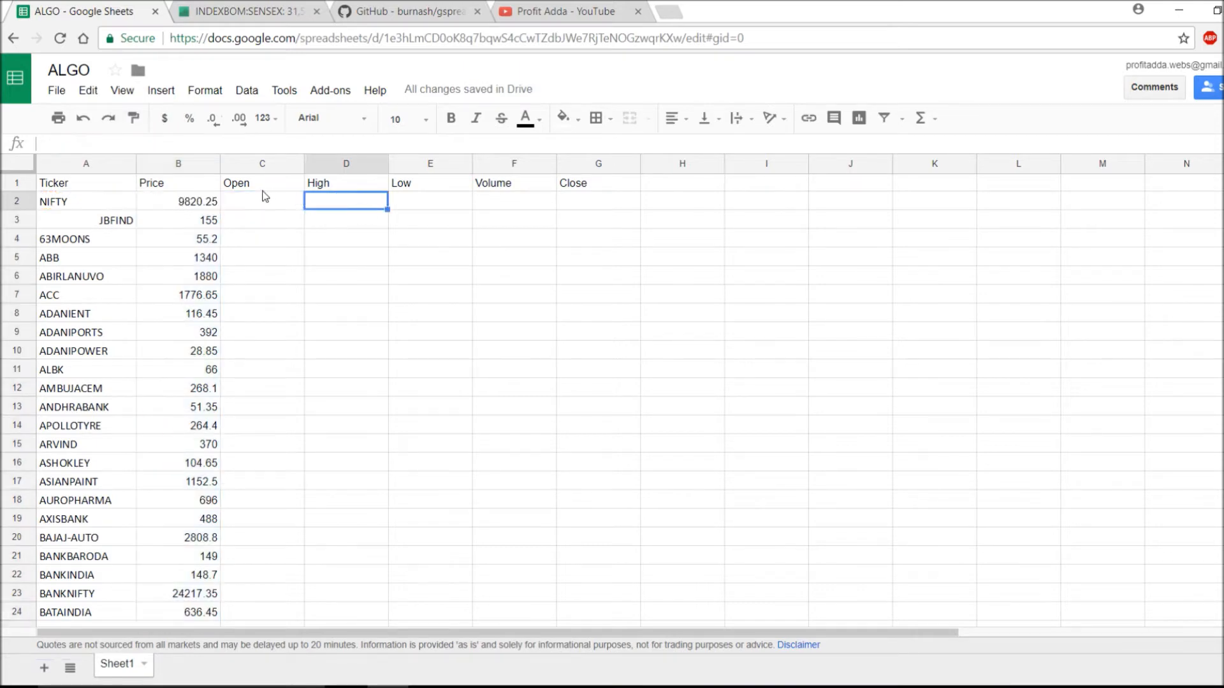
Paste the formula into C2 with attribute "priceopen" so NIFTY's Open shows 9872.85
{"action": "left_click", "coordinate": [263, 200]}
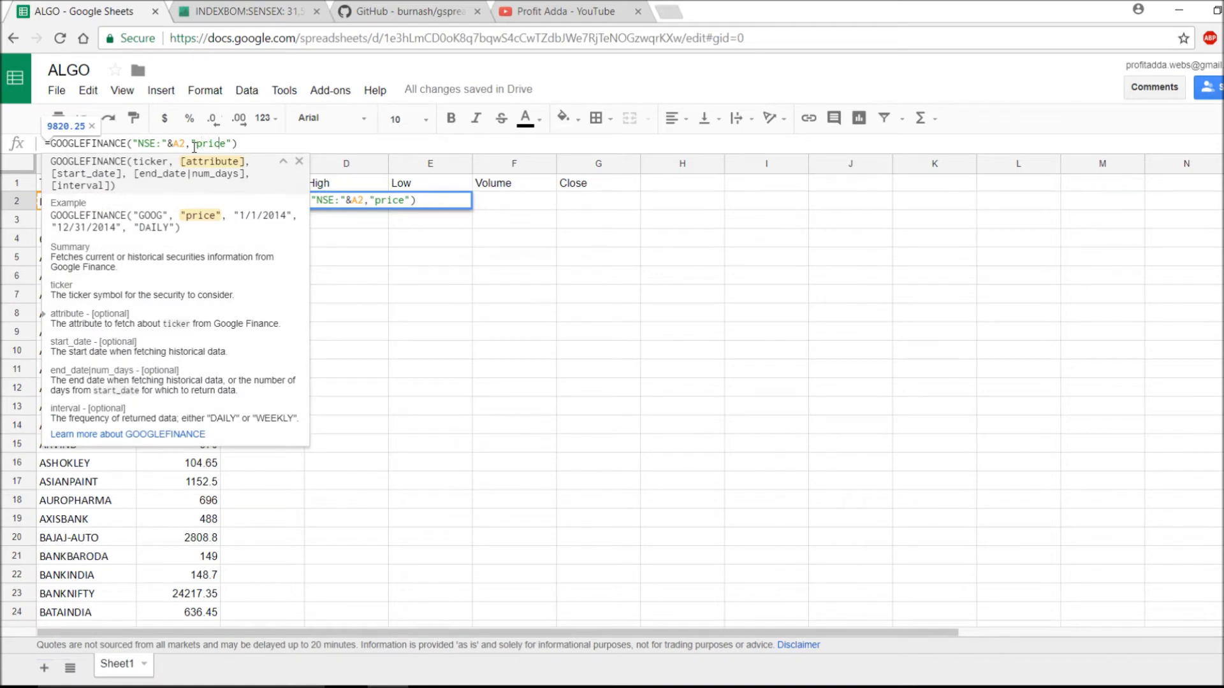
{"action": "type", "text": "open"}
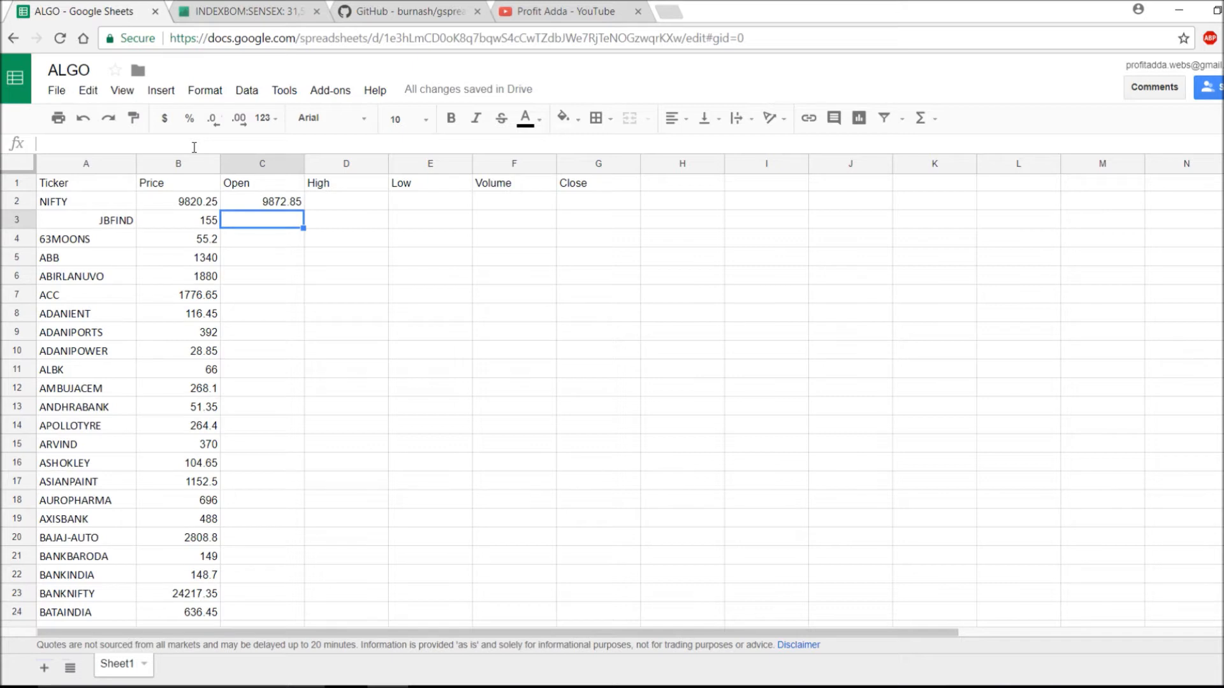
{"action": "left_click", "coordinate": [263, 202]}
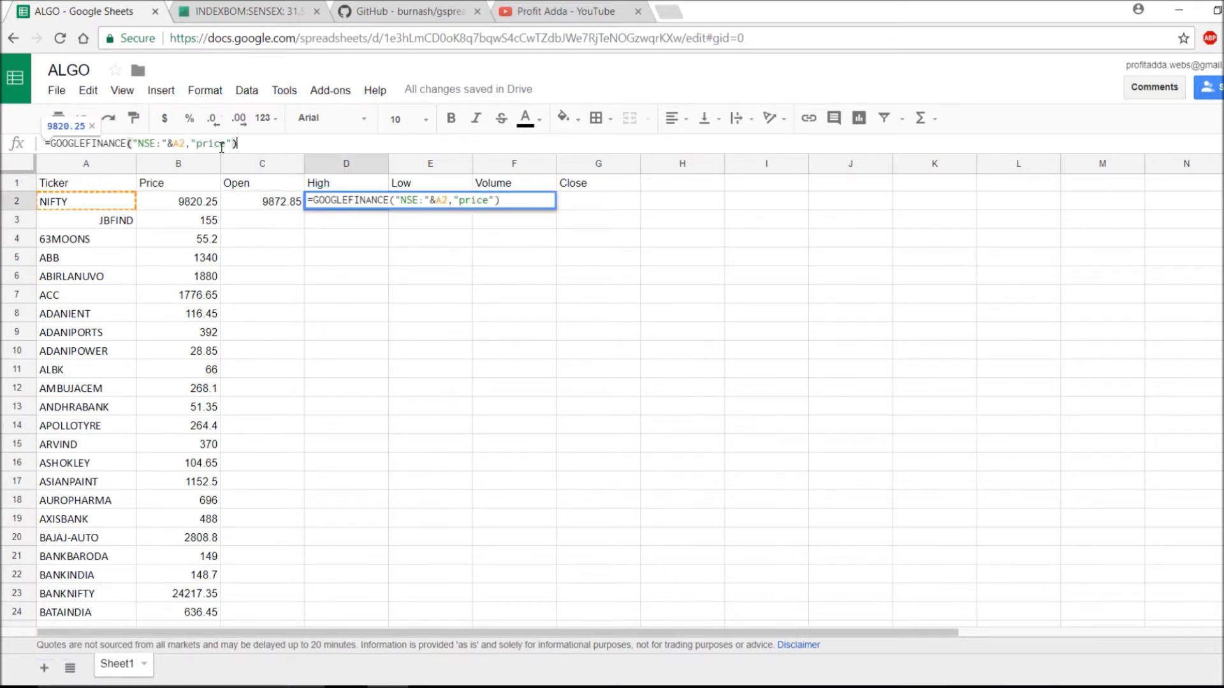
Set D2's attribute to "high" (9892.65) and enter a "low" GOOGLEFINANCE formula in E2 (9776.2)
{"action": "left_click", "coordinate": [221, 144]}
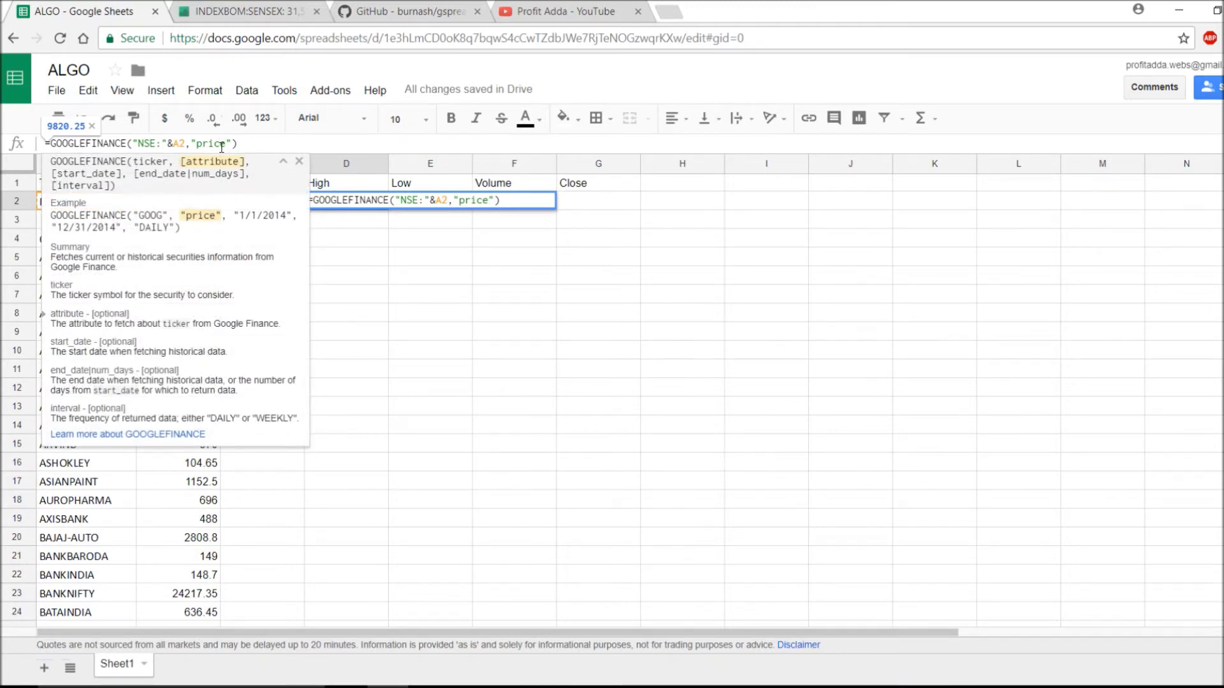
{"action": "key", "text": "backspace"}
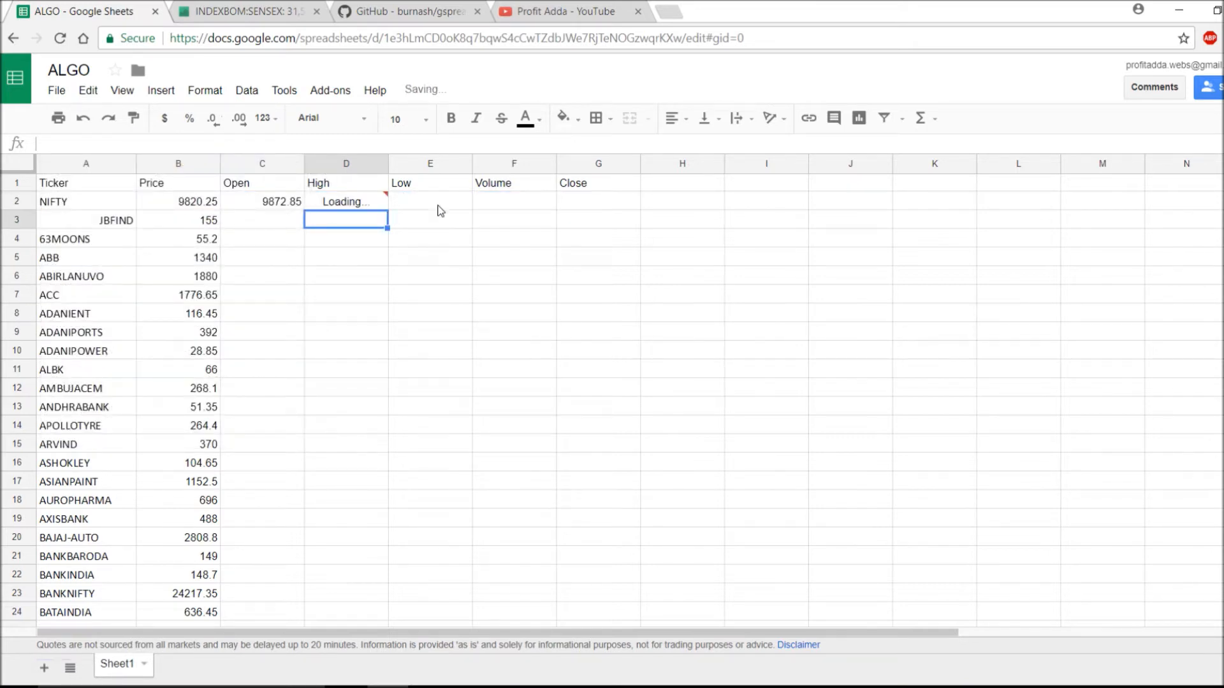
{"action": "left_click", "coordinate": [429, 200]}
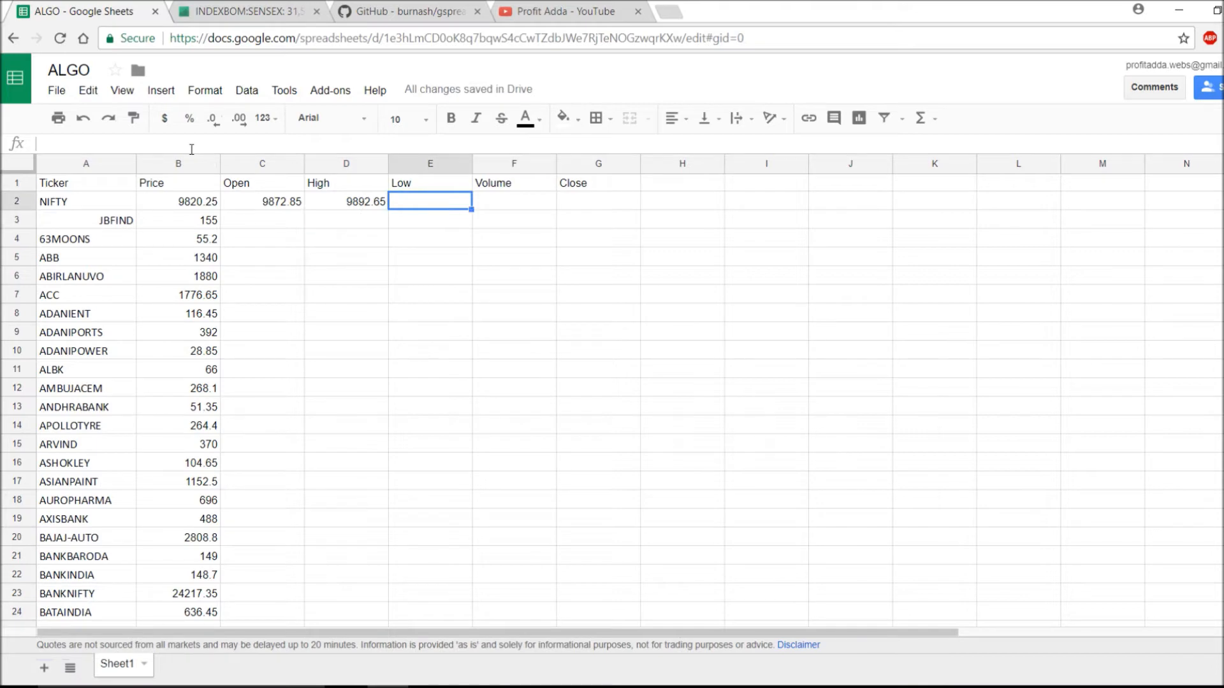
{"action": "type", "text": "=GOOGLEFINANCE(\"NSE:\"&A2,\"price\")"}
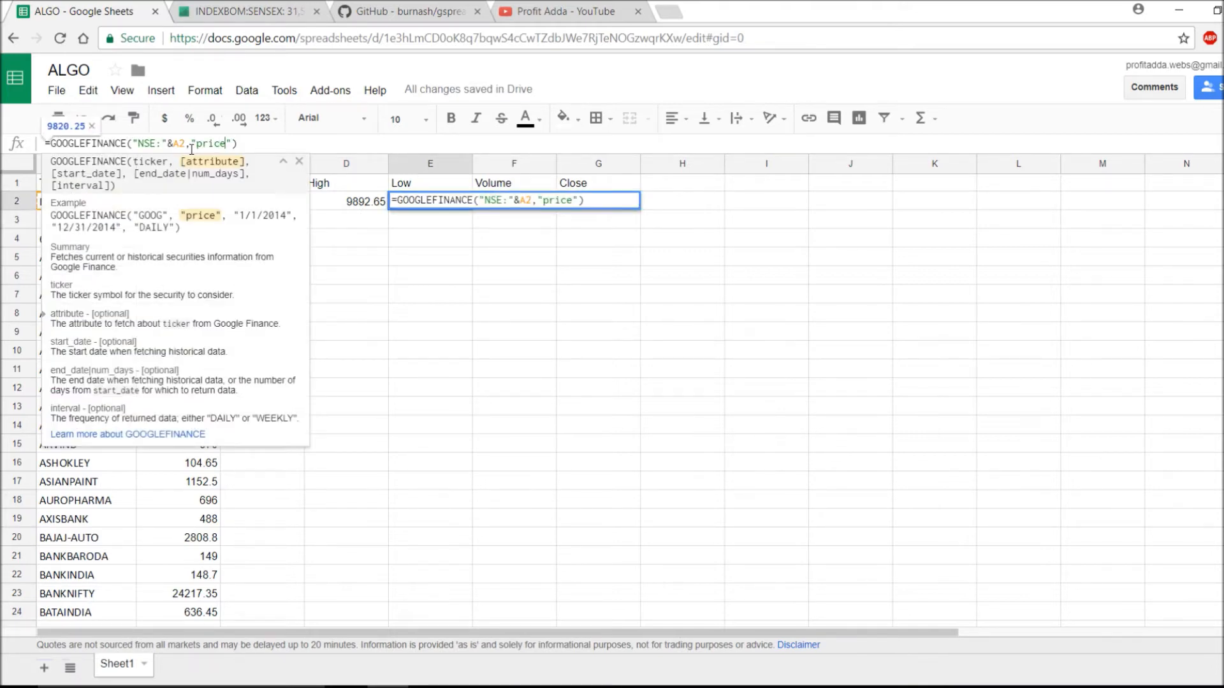
{"action": "key", "text": "Backspace"}
{"action": "type", "text": "low"}
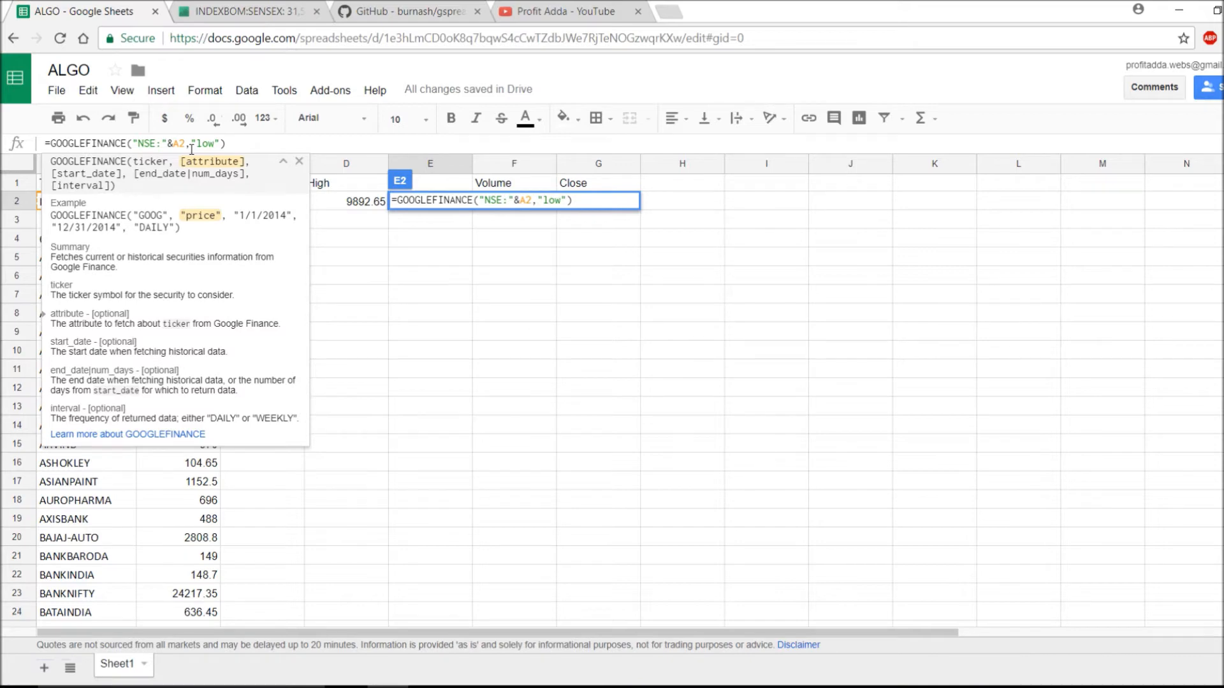
{"action": "key", "text": "Enter"}
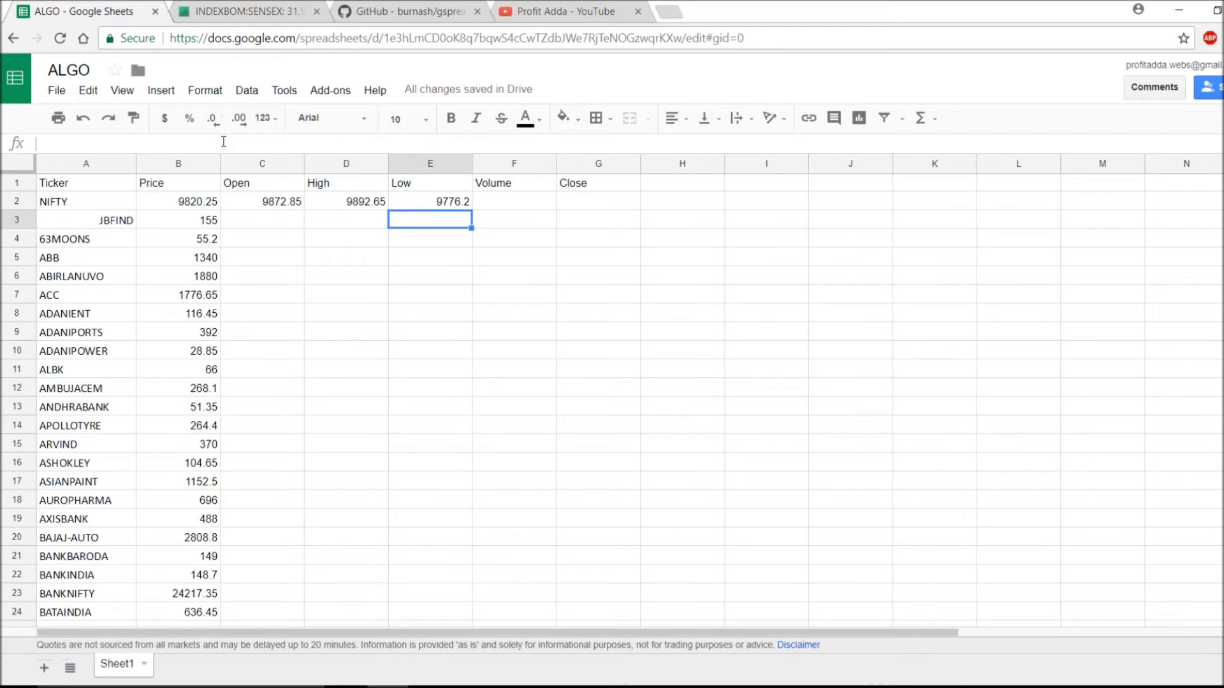
Enter the GOOGLEFINANCE "volume" formula in F2 for NIFTY, returning 0, and move to G2
{"action": "left_click", "coordinate": [513, 200]}
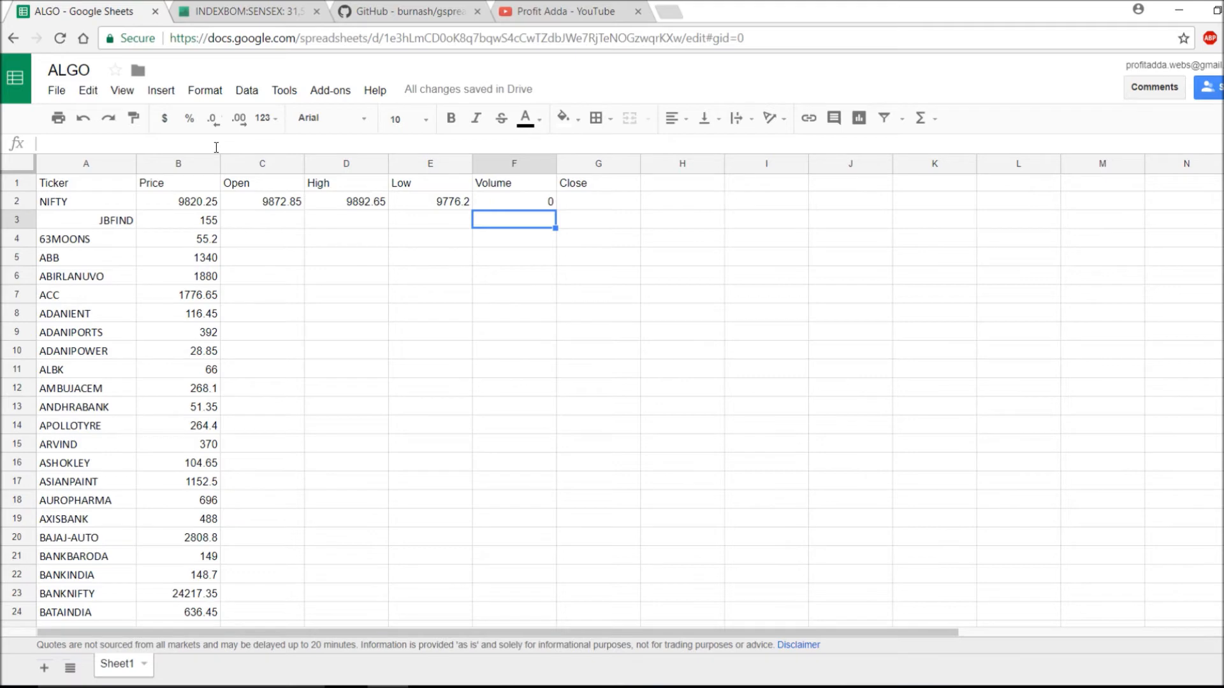
{"action": "mouse_move", "coordinate": [178, 144]}
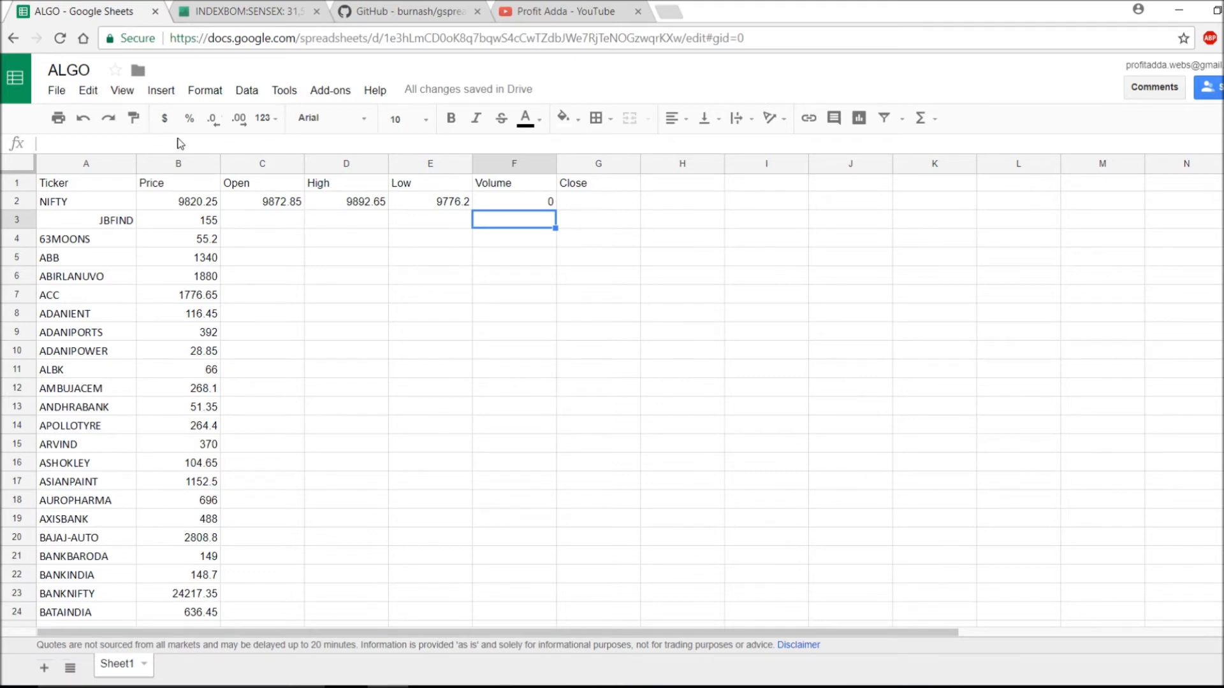
{"action": "left_click", "coordinate": [598, 201]}
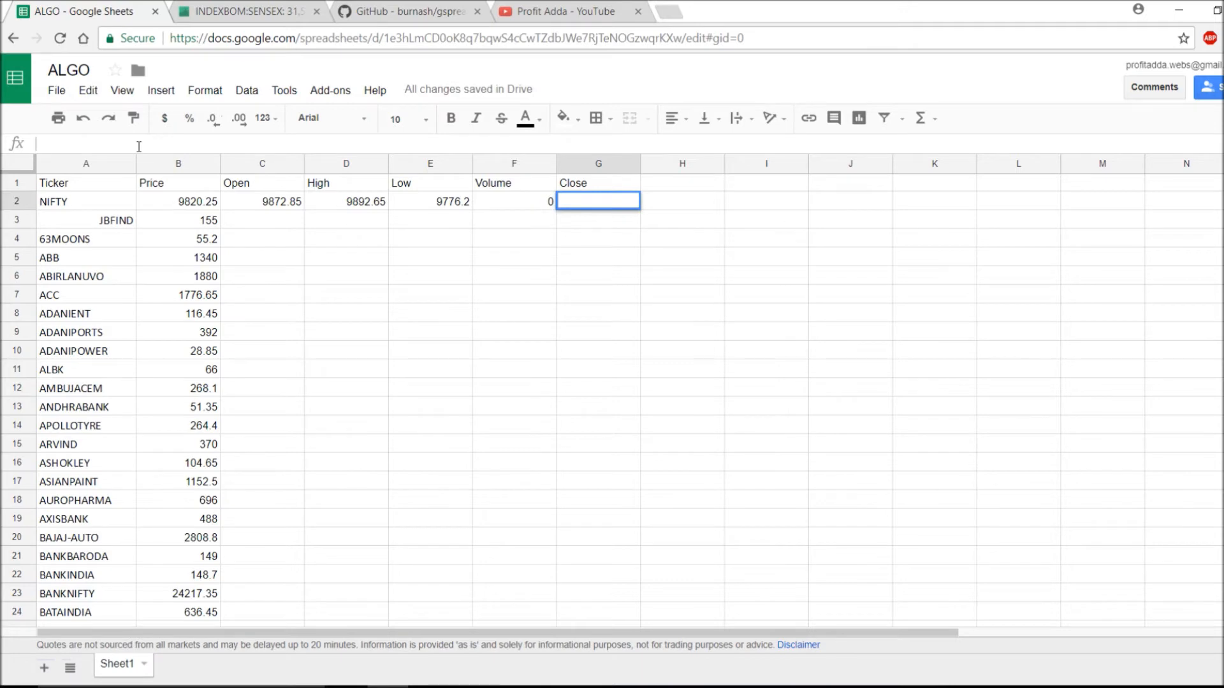
Enter the GOOGLEFINANCE formula with "closeyest" in G2 so NIFTY's Close shows 9908.05
{"action": "type", "text": "=GOOGLEFINANCE(\"NSE:\"&A2,\"price\")"}
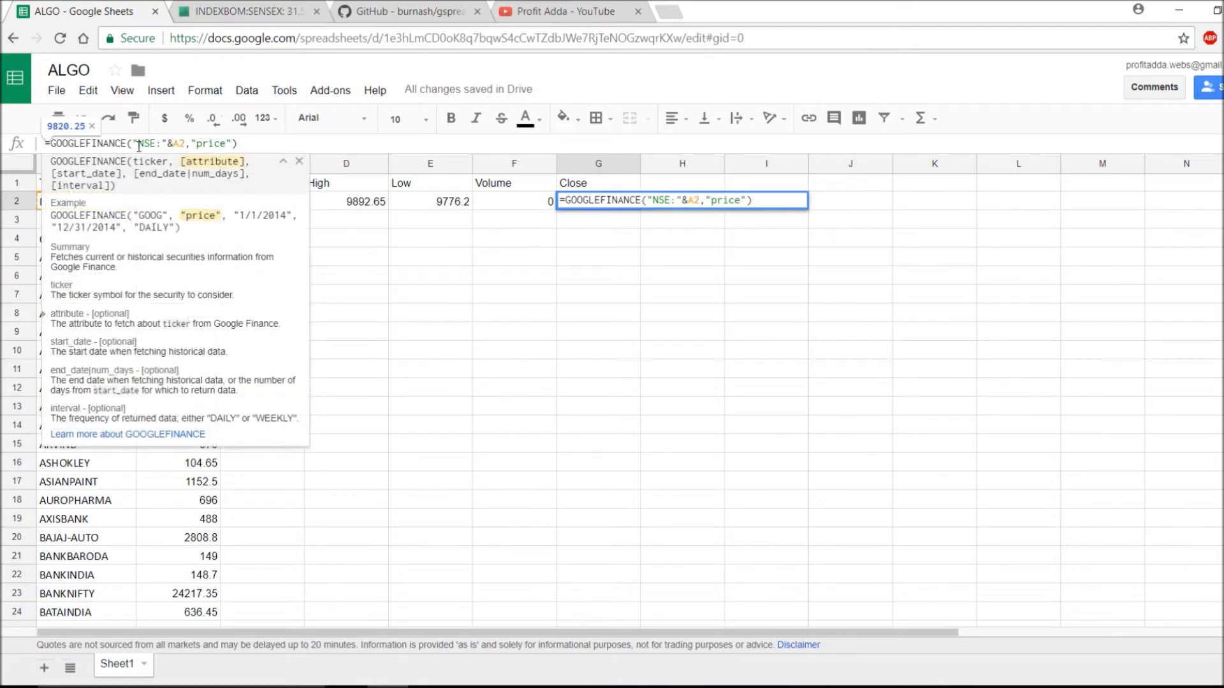
{"action": "key", "text": "Backspace"}
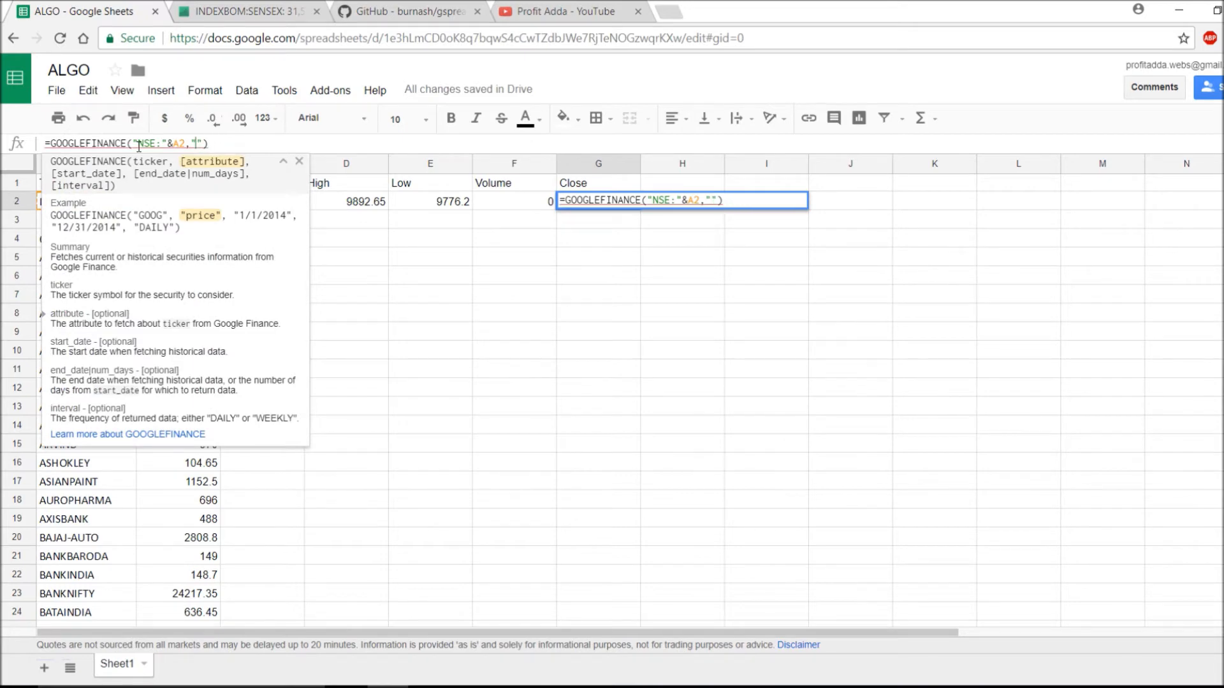
{"action": "type", "text": "close"}
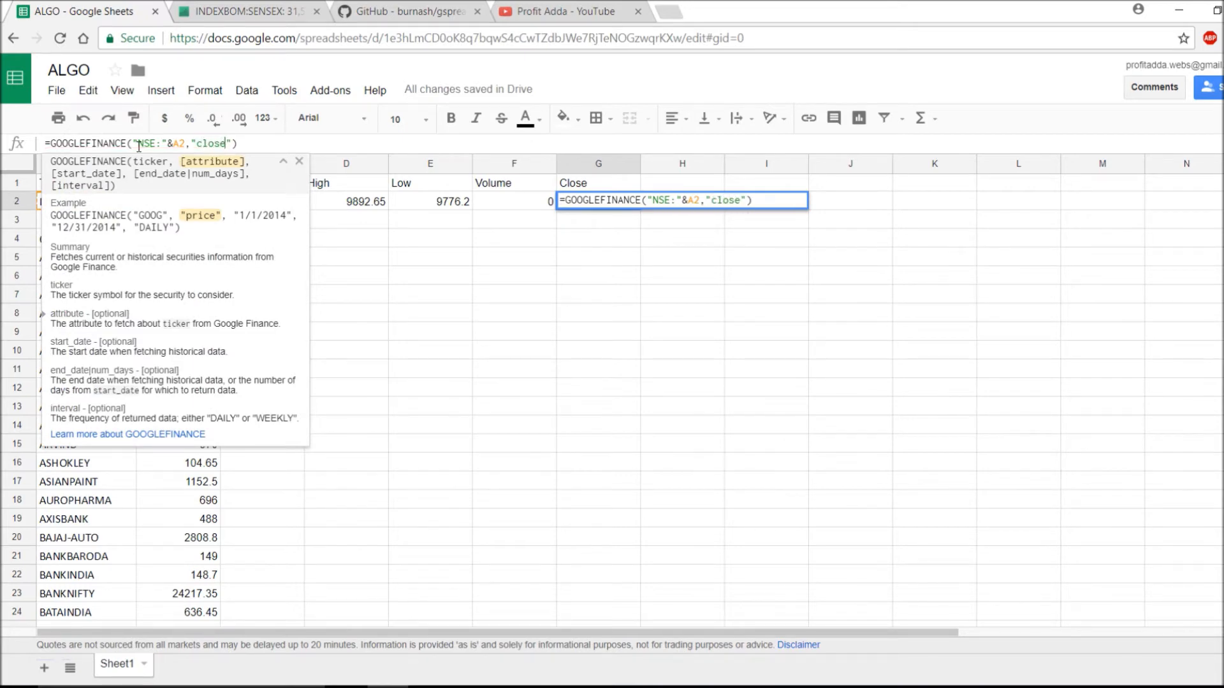
{"action": "type", "text": "yest"}
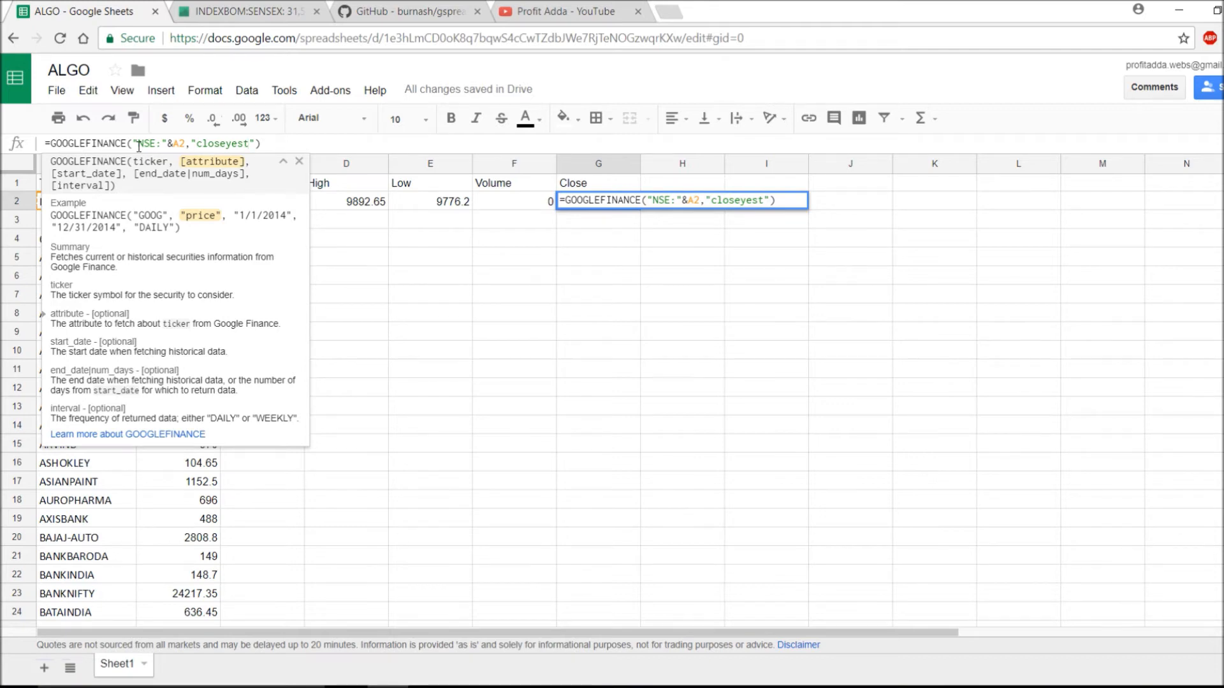
{"action": "key", "text": "Return"}
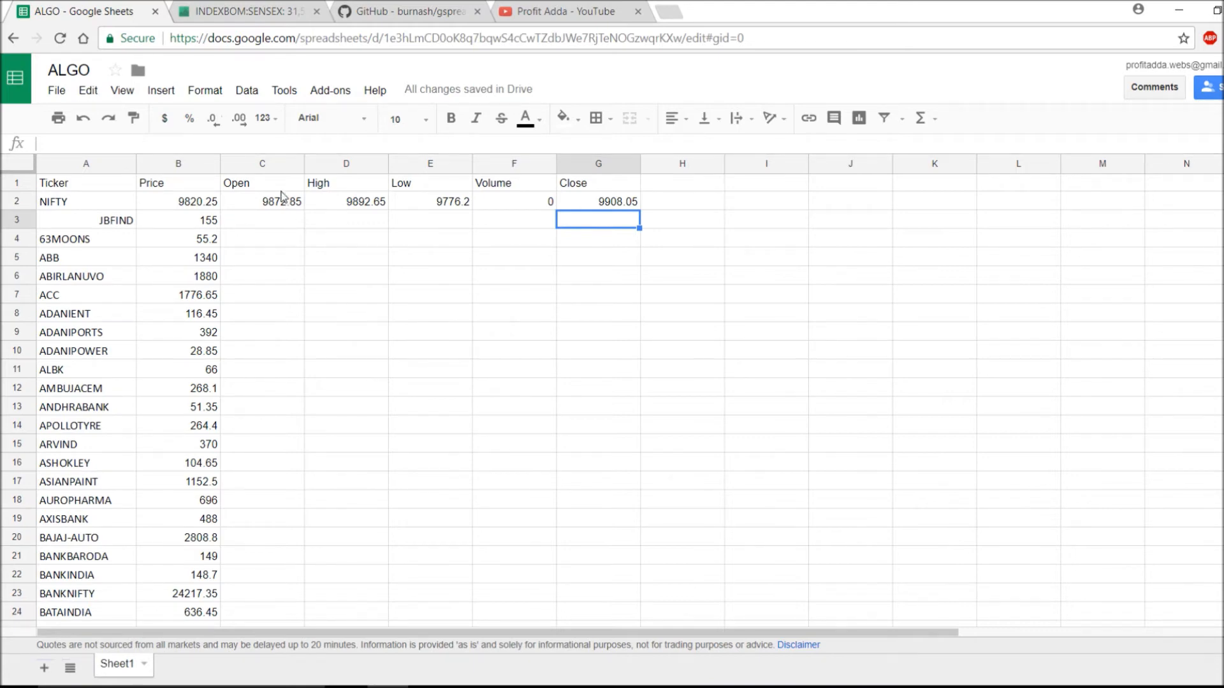
Copy the priceopen formula from C2 down C3:C129 so every ticker's Open is filled
{"action": "left_click", "coordinate": [261, 201]}
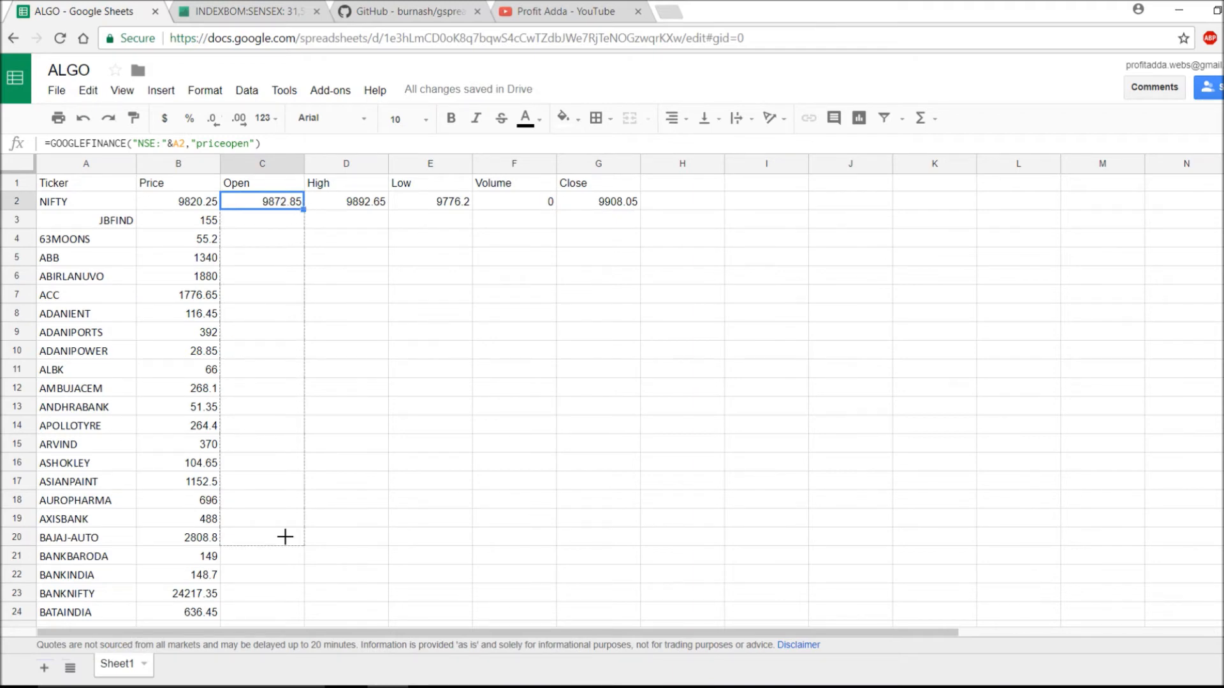
{"action": "scroll", "scroll_direction": "down", "scroll_amount": 3}
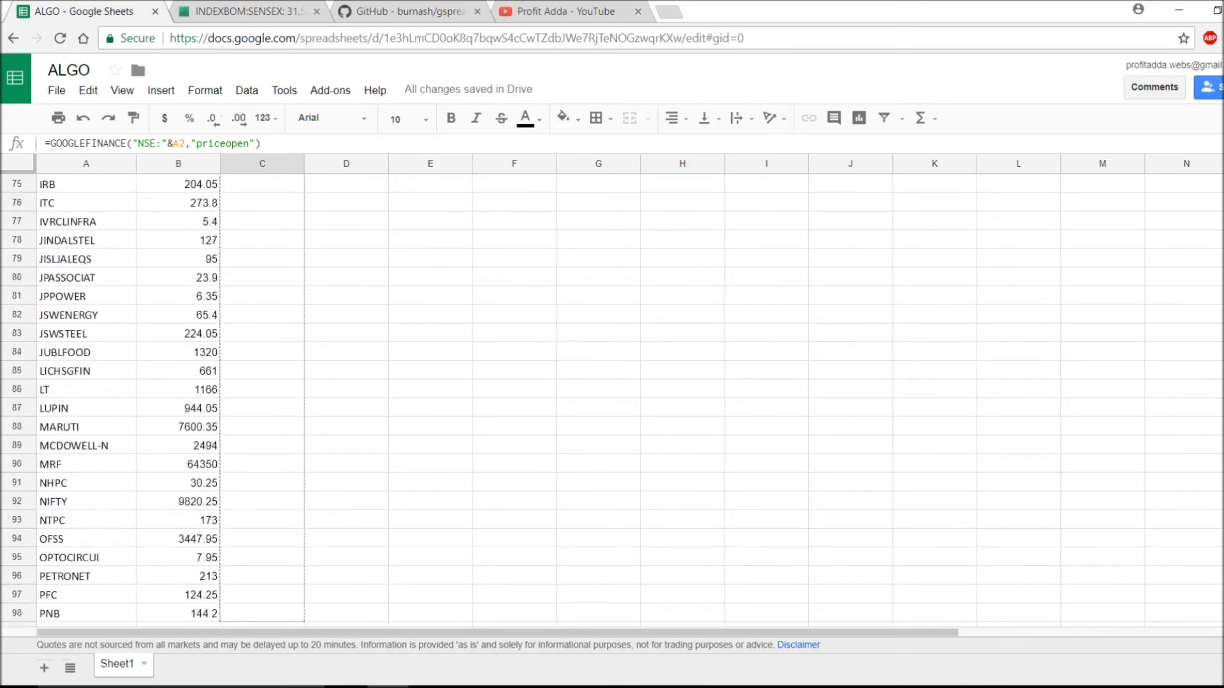
{"action": "scroll", "scroll_direction": "down", "scroll_amount": 3}
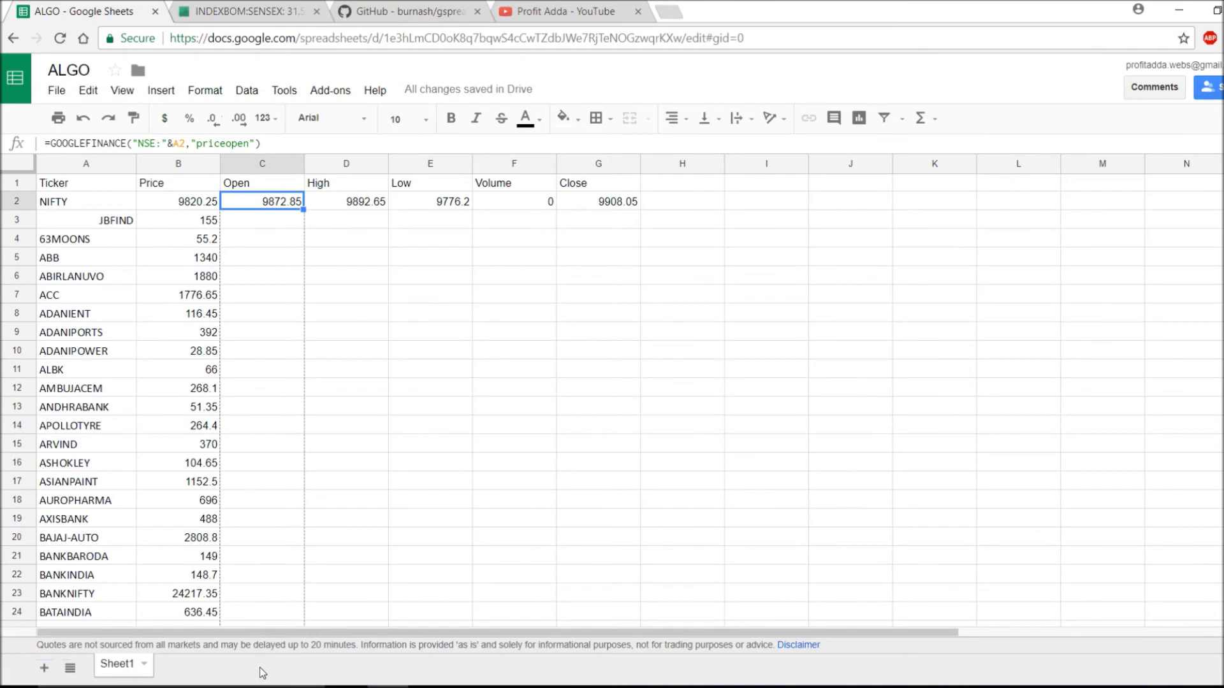
{"action": "scroll", "scroll_direction": "down", "scroll_amount": 3}
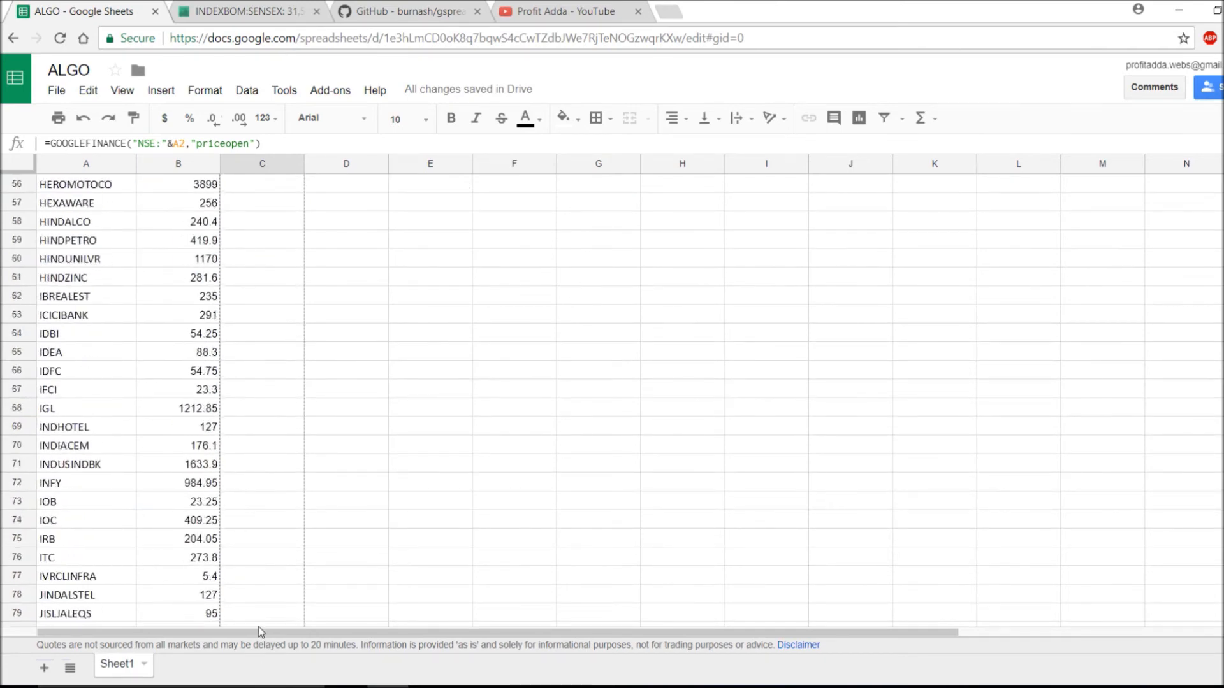
{"action": "scroll", "scroll_direction": "down", "scroll_amount": 3}
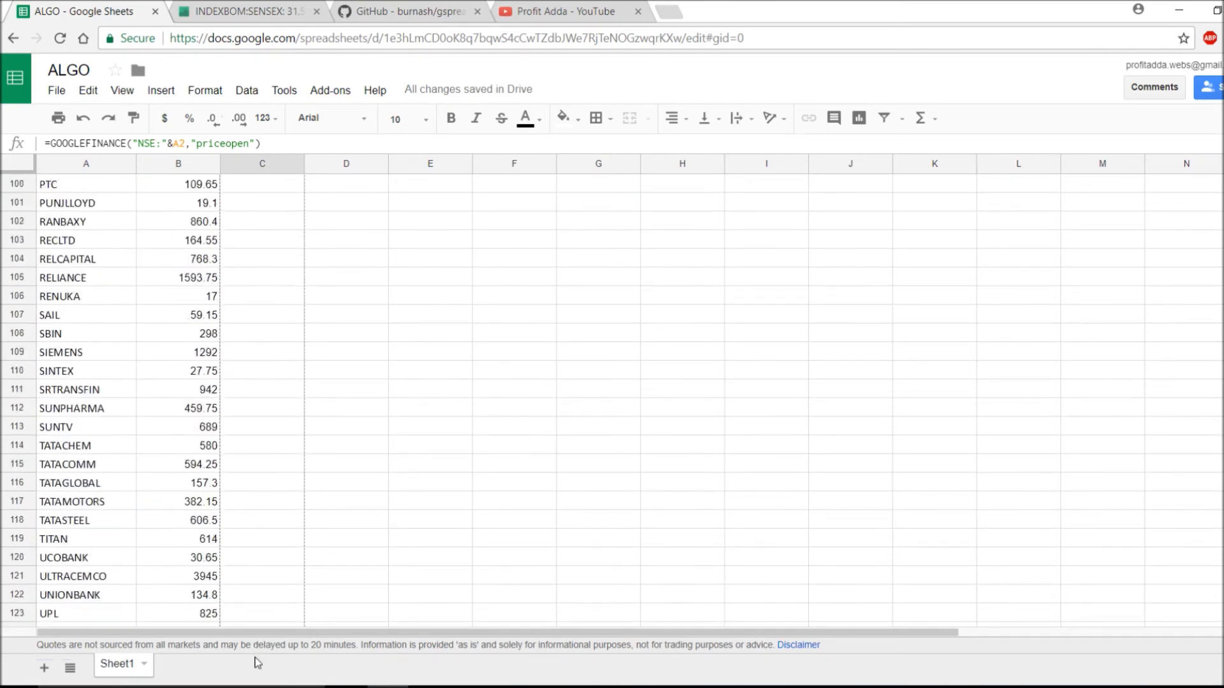
{"action": "scroll", "scroll_direction": "down", "scroll_amount": 3}
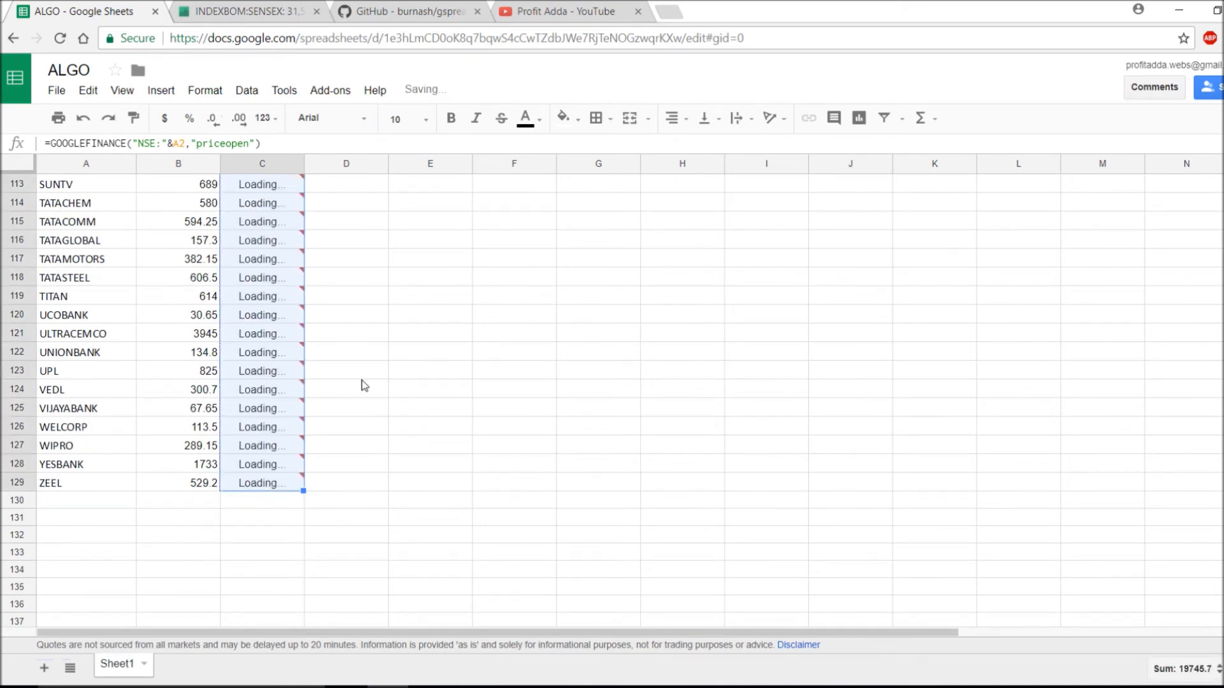
{"action": "scroll", "scroll_direction": "up", "scroll_amount": 3}
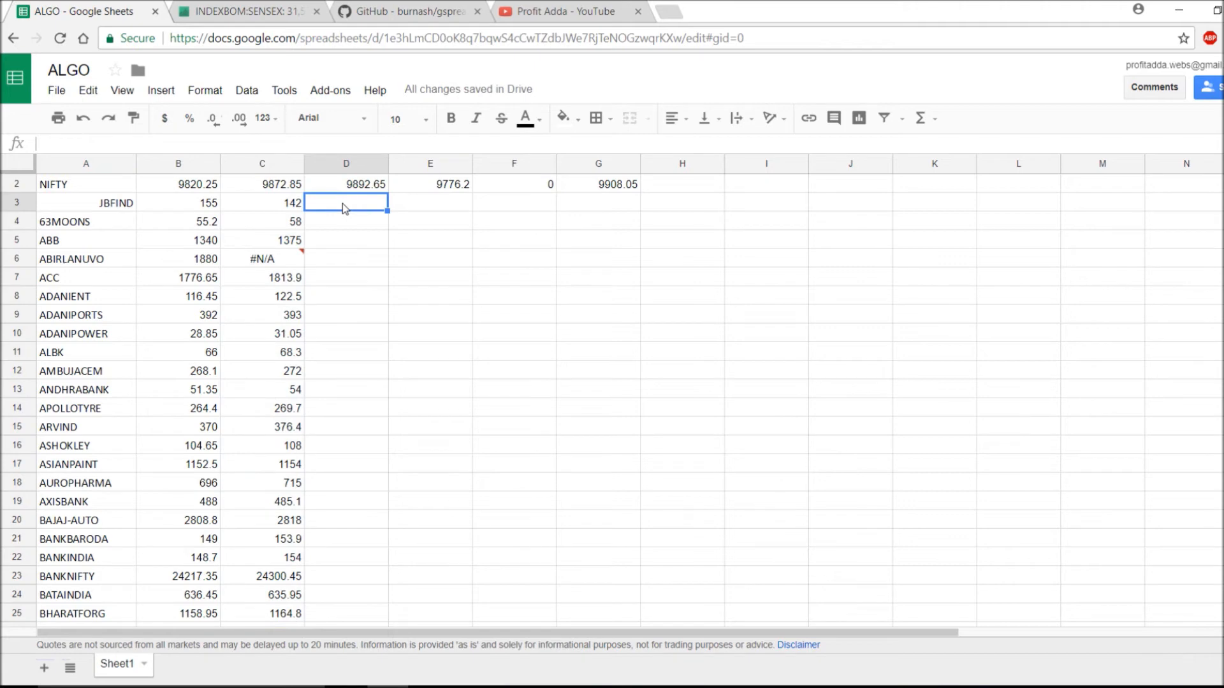
Copy the High formula in D2 and select the range down to the last ticker row
{"action": "left_click", "coordinate": [346, 183]}
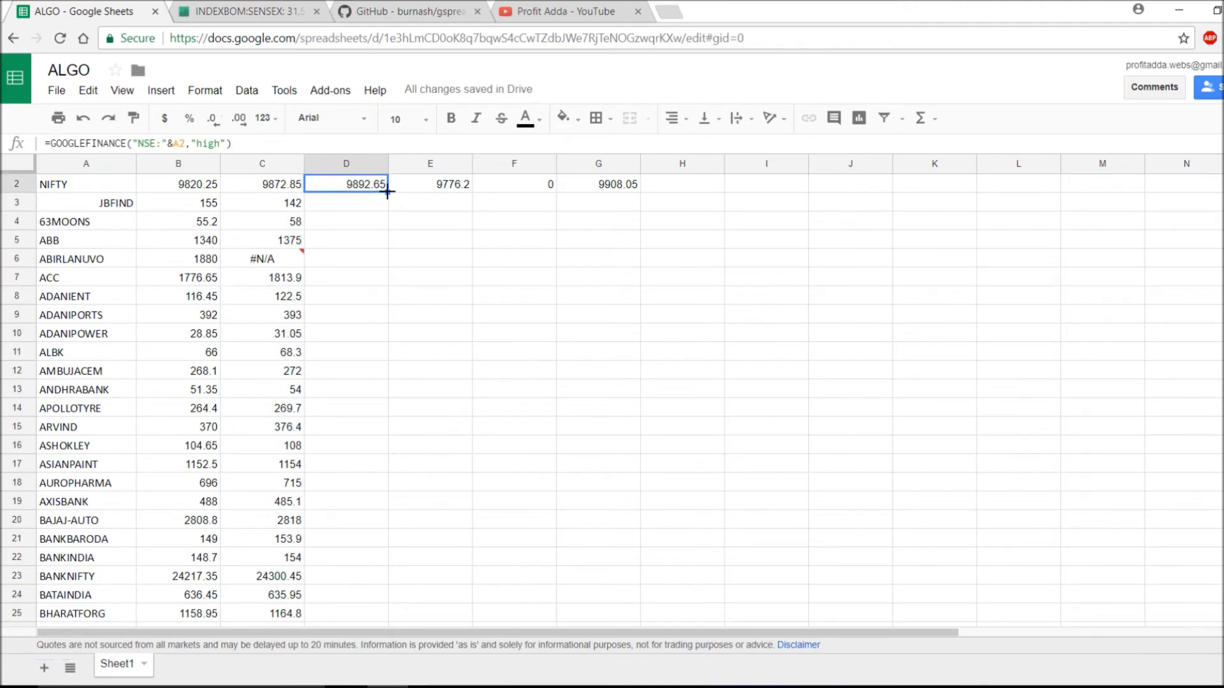
{"action": "mouse_move", "coordinate": [881, 229]}
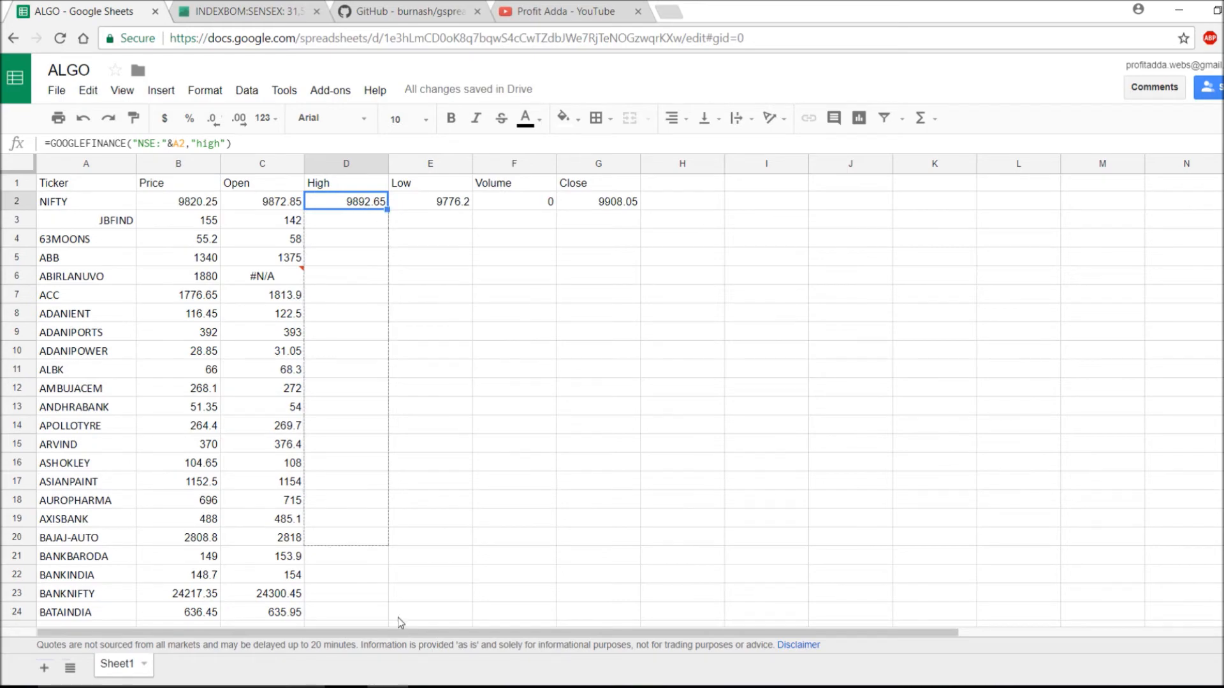
{"action": "scroll", "scroll_direction": "down", "scroll_amount": 3}
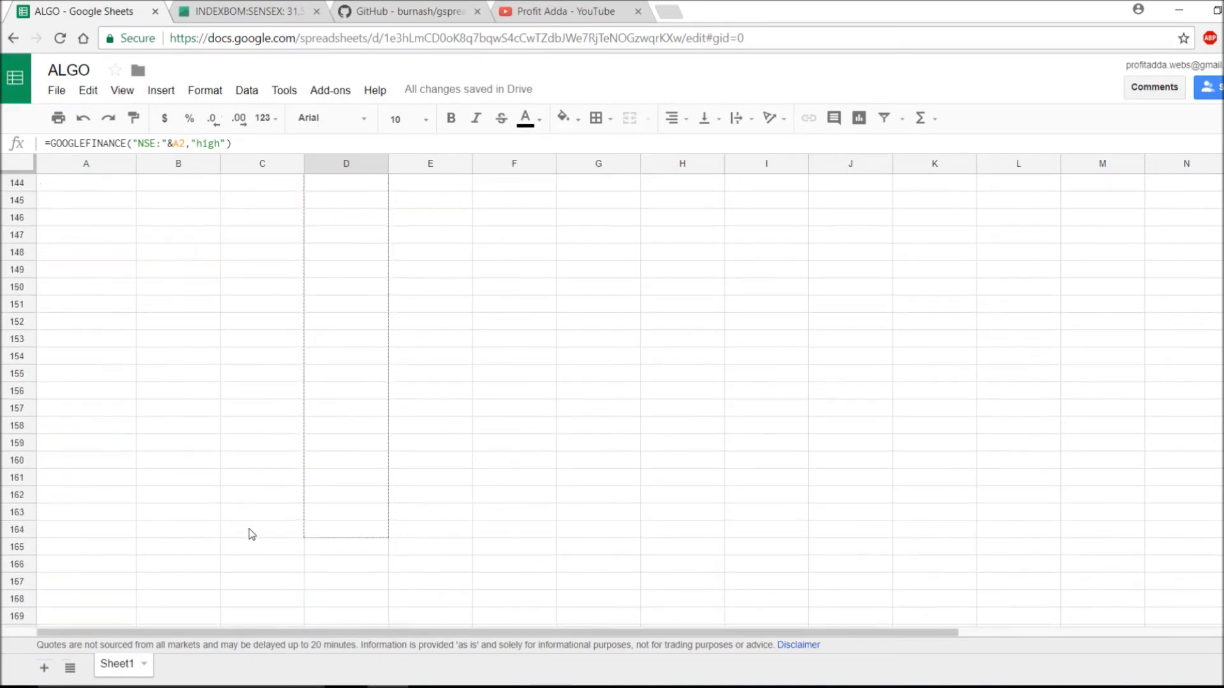
{"action": "left_click", "coordinate": [346, 183]}
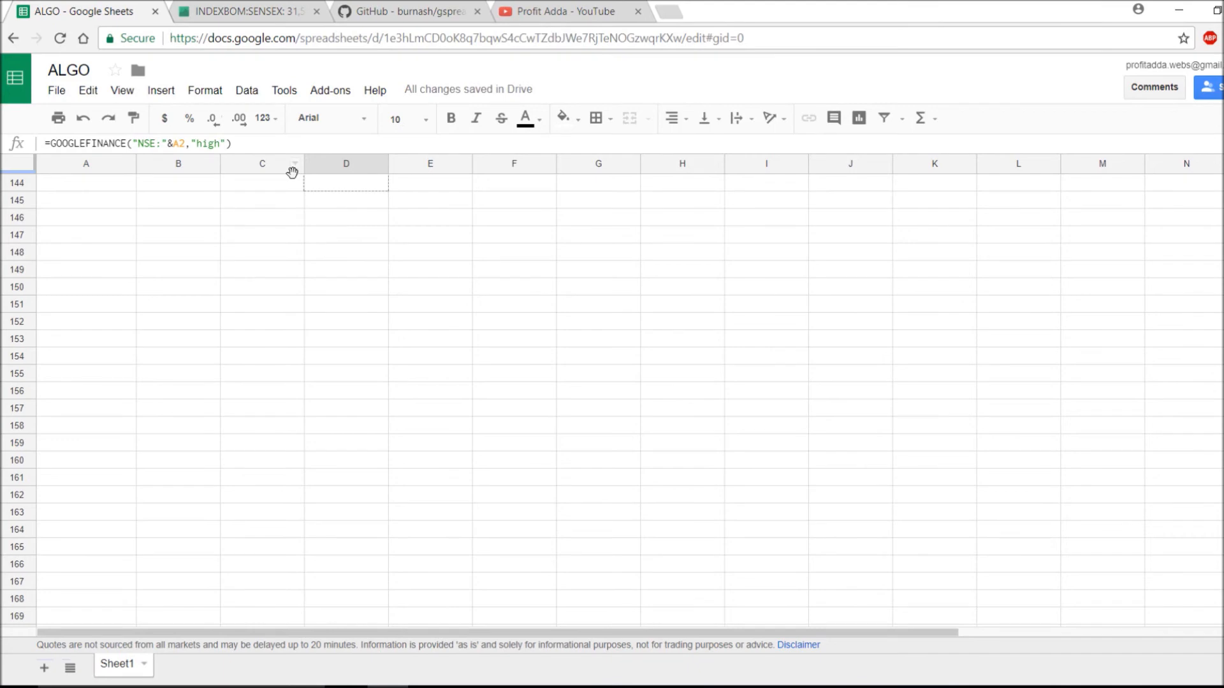
{"action": "scroll", "scroll_direction": "up", "scroll_amount": 3}
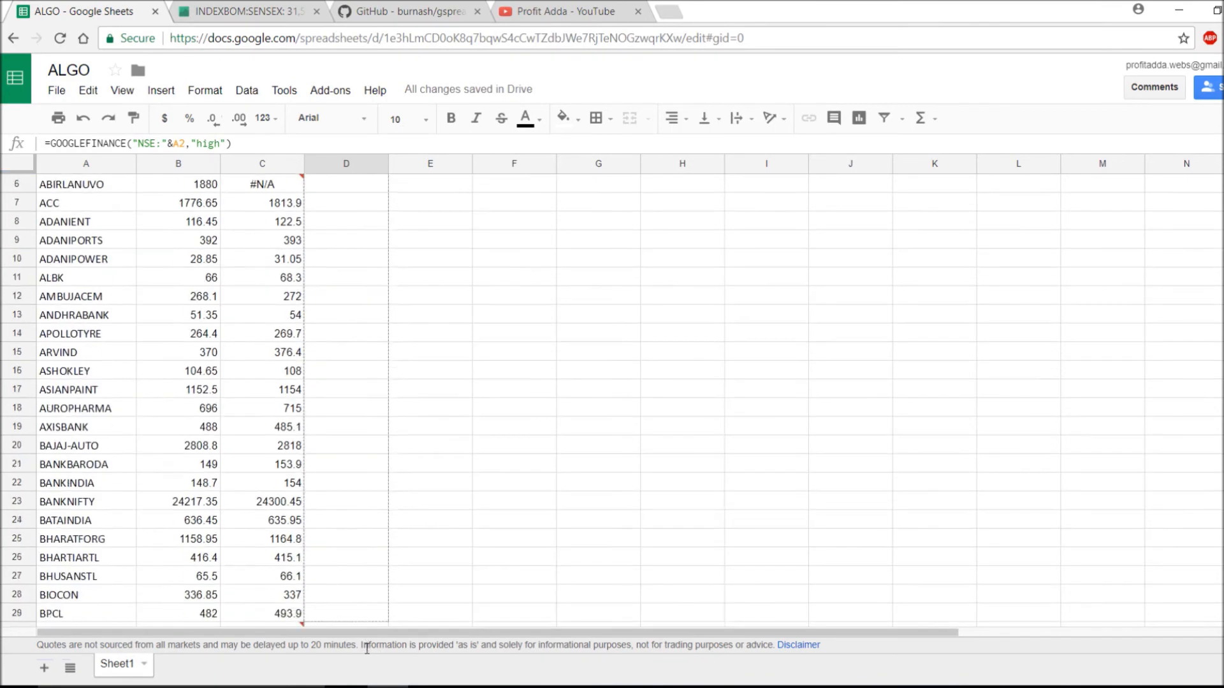
{"action": "scroll", "scroll_direction": "down", "scroll_amount": 3}
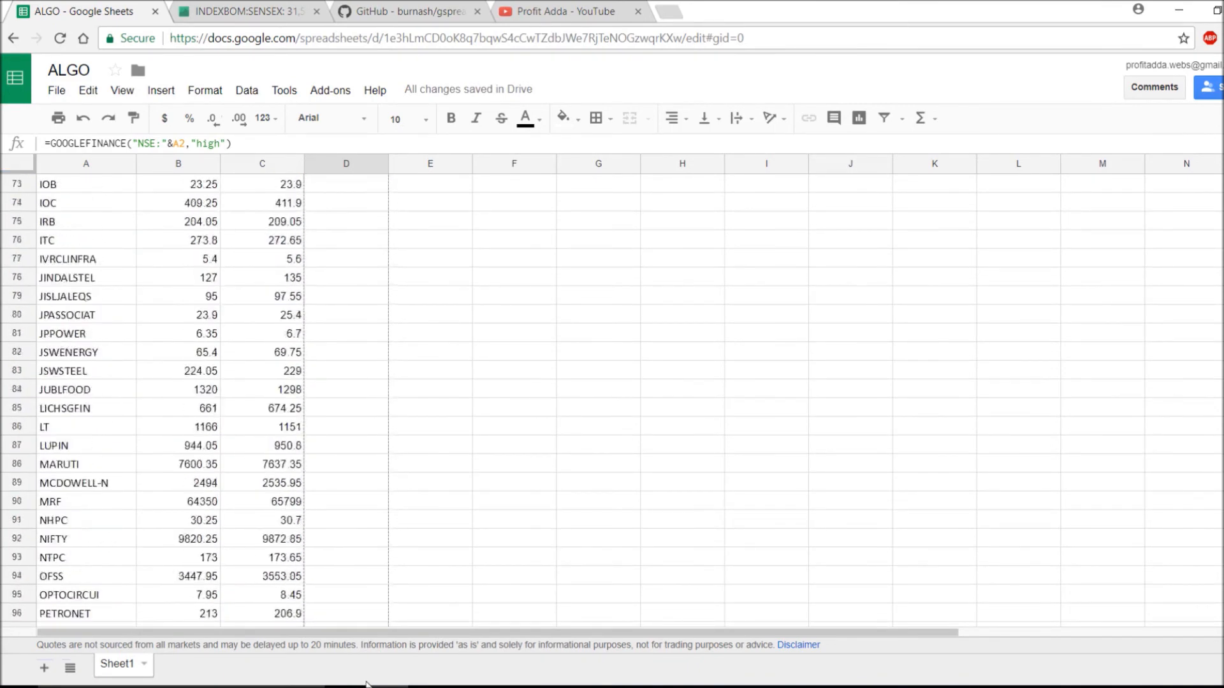
{"action": "scroll", "scroll_direction": "down", "scroll_amount": 3}
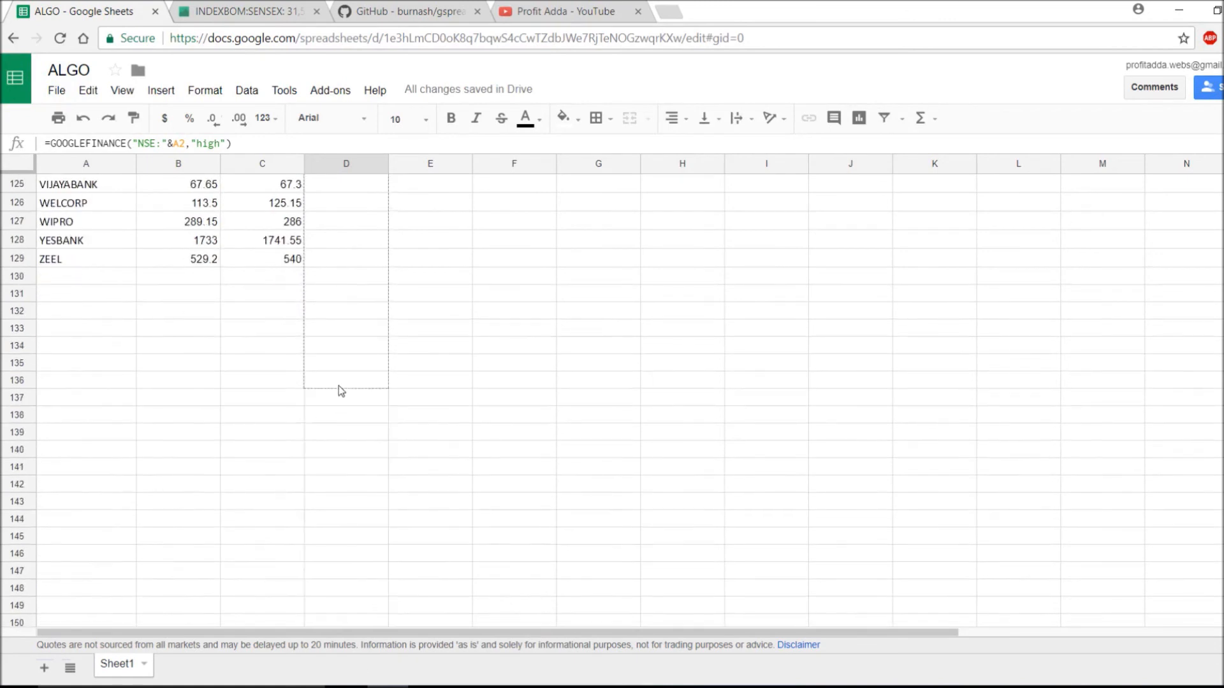
{"action": "left_click", "coordinate": [346, 276]}
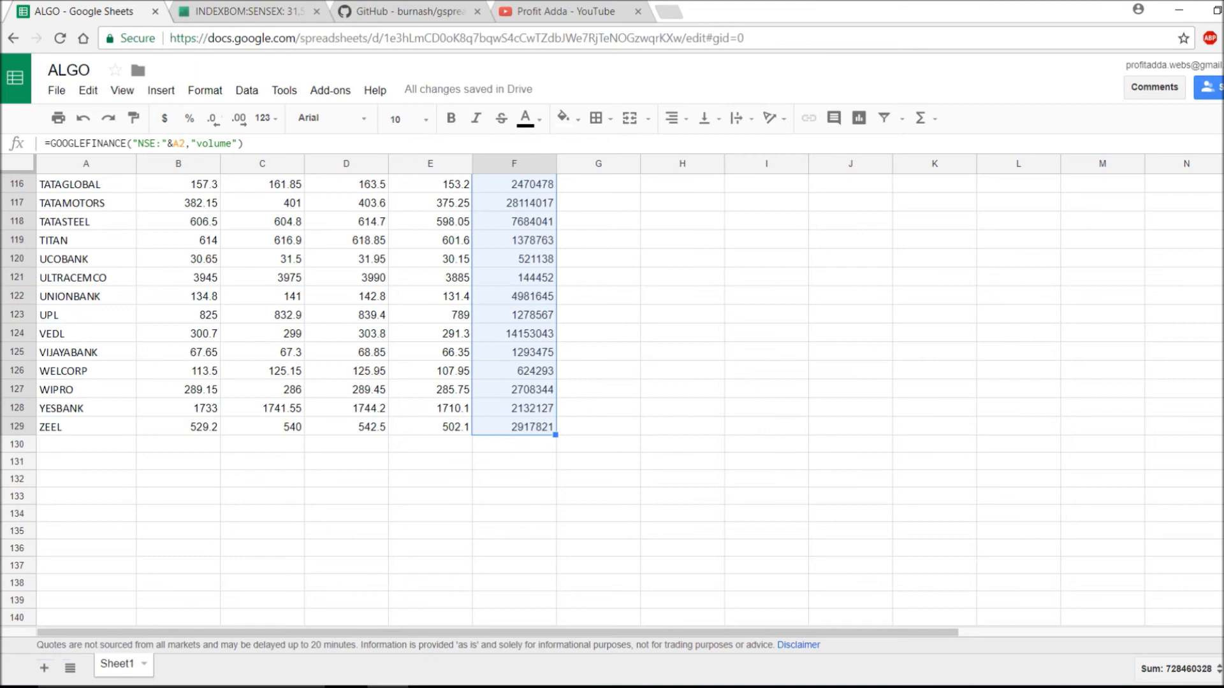
Paste the high, low and volume formulas down to row 129, then select NIFTY's Close formula G2
{"action": "scroll", "scroll_direction": "up", "scroll_amount": 3}
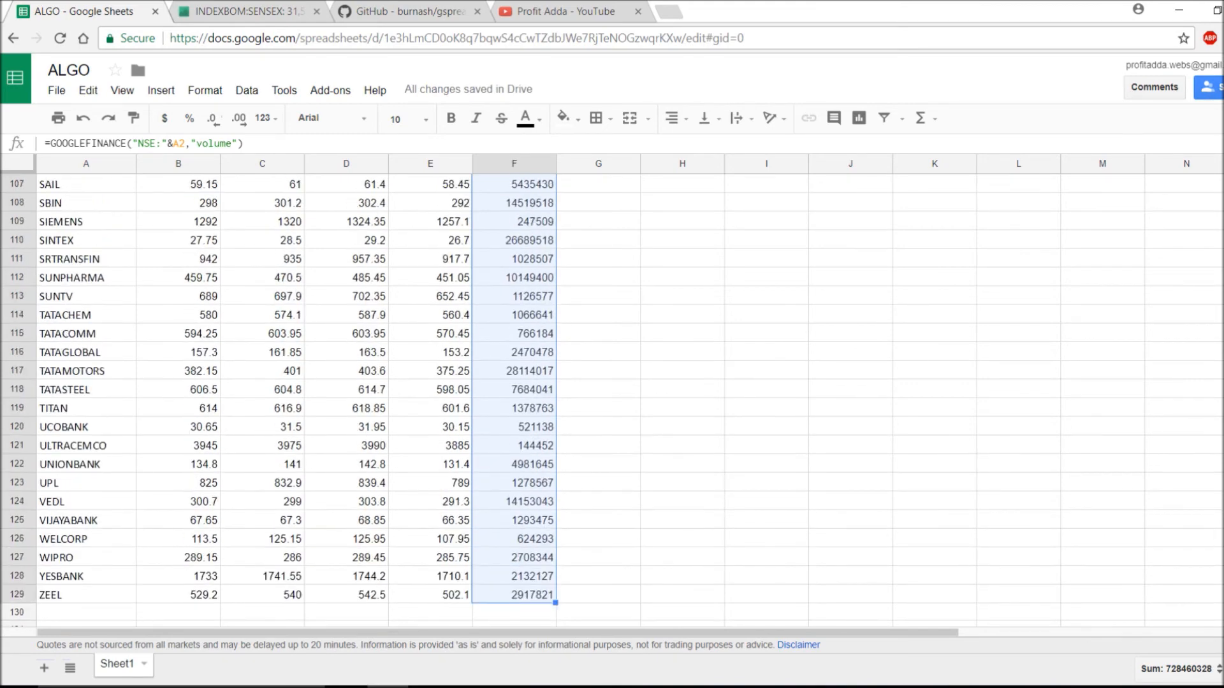
{"action": "scroll", "scroll_direction": "up", "scroll_amount": 3}
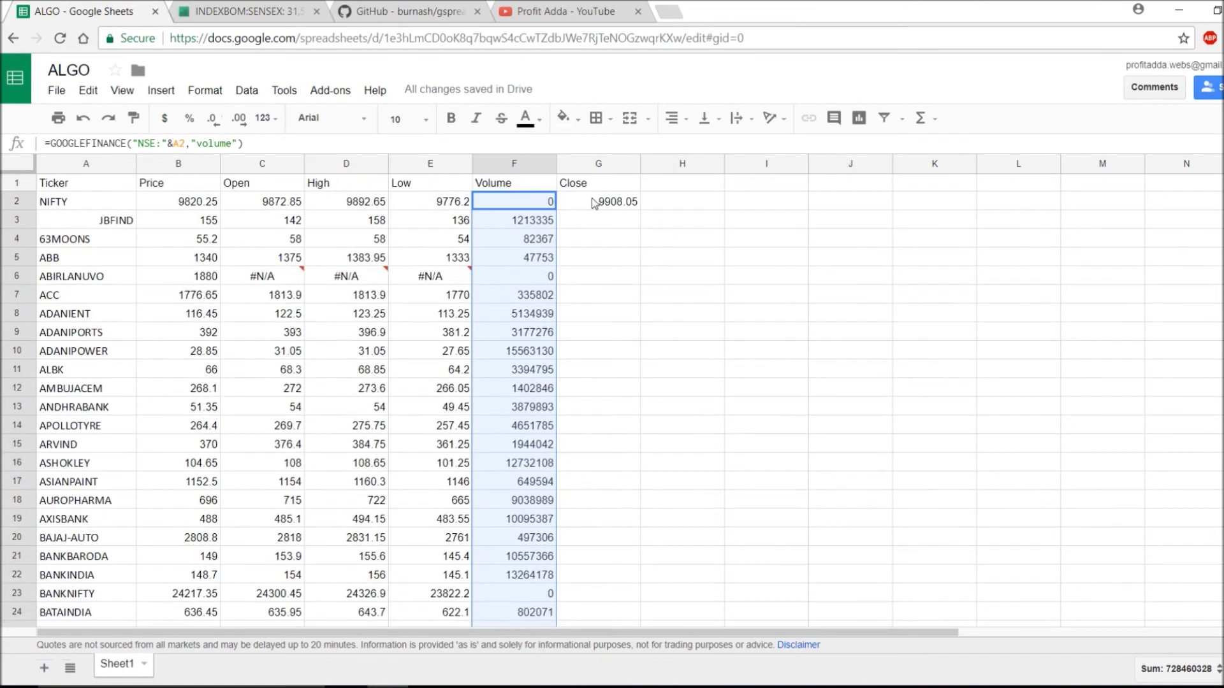
{"action": "left_click", "coordinate": [596, 202]}
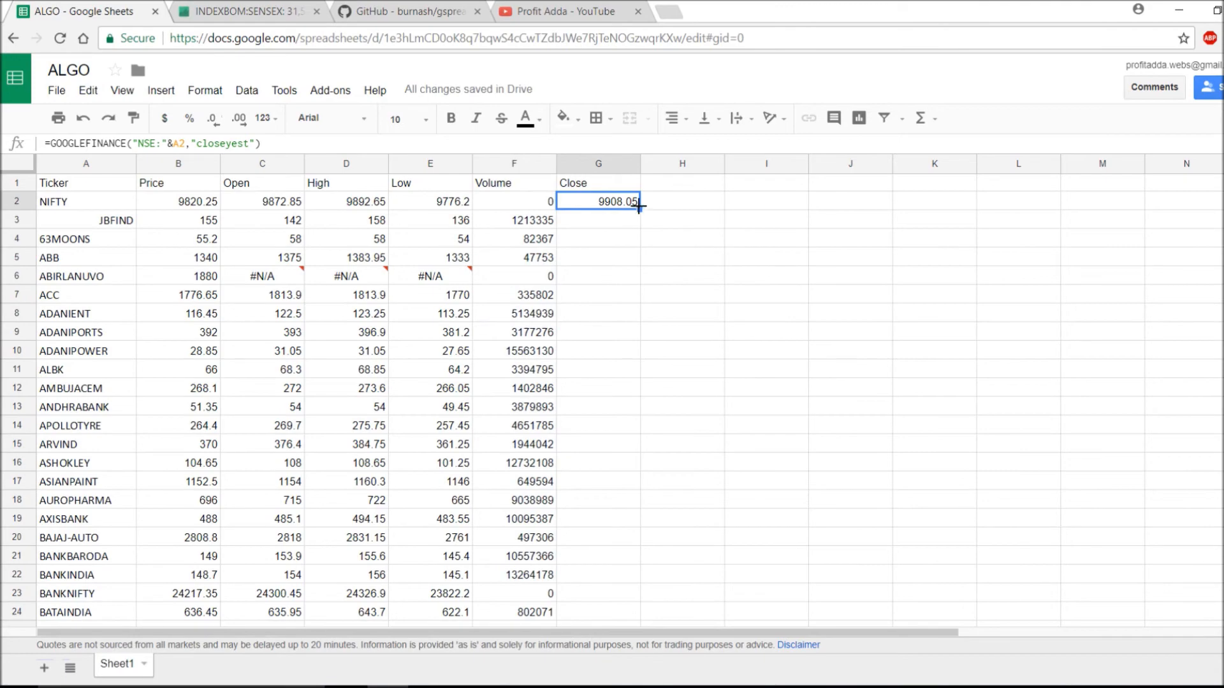
Paste closeyest down column G, delete the #N/A cells G130:G132 below ZEEL, and check ZEEL's close
{"action": "scroll", "scroll_direction": "down", "scroll_amount": 3}
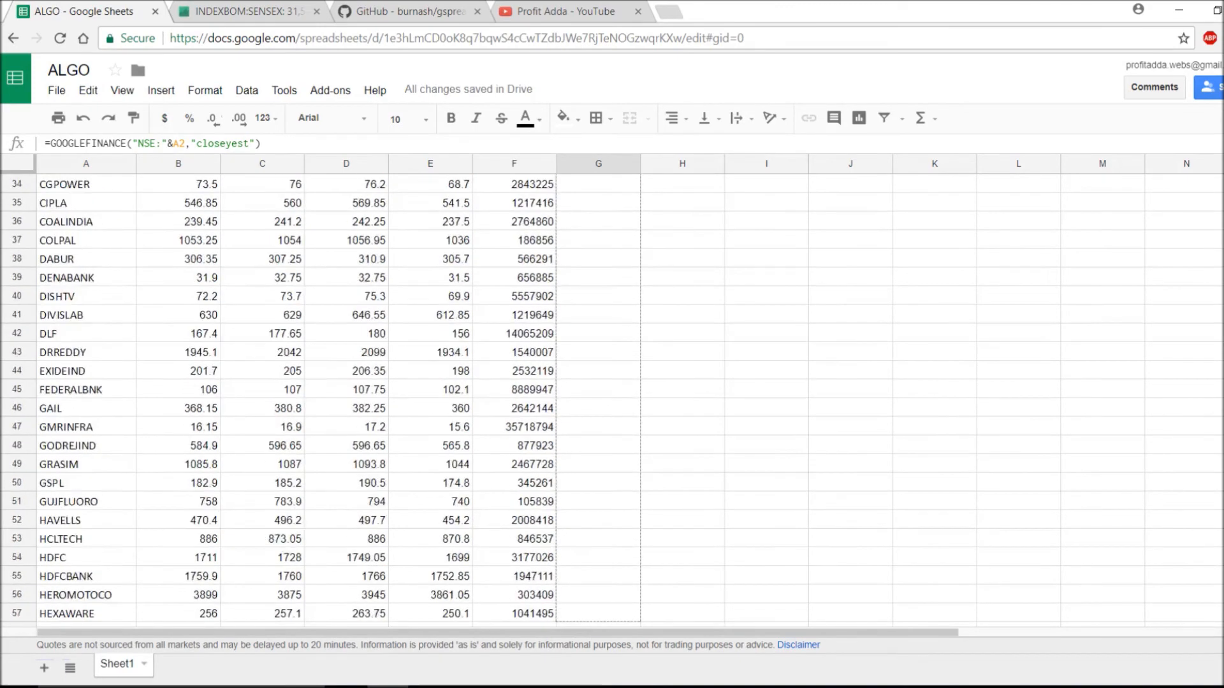
{"action": "scroll", "scroll_direction": "down", "scroll_amount": 3}
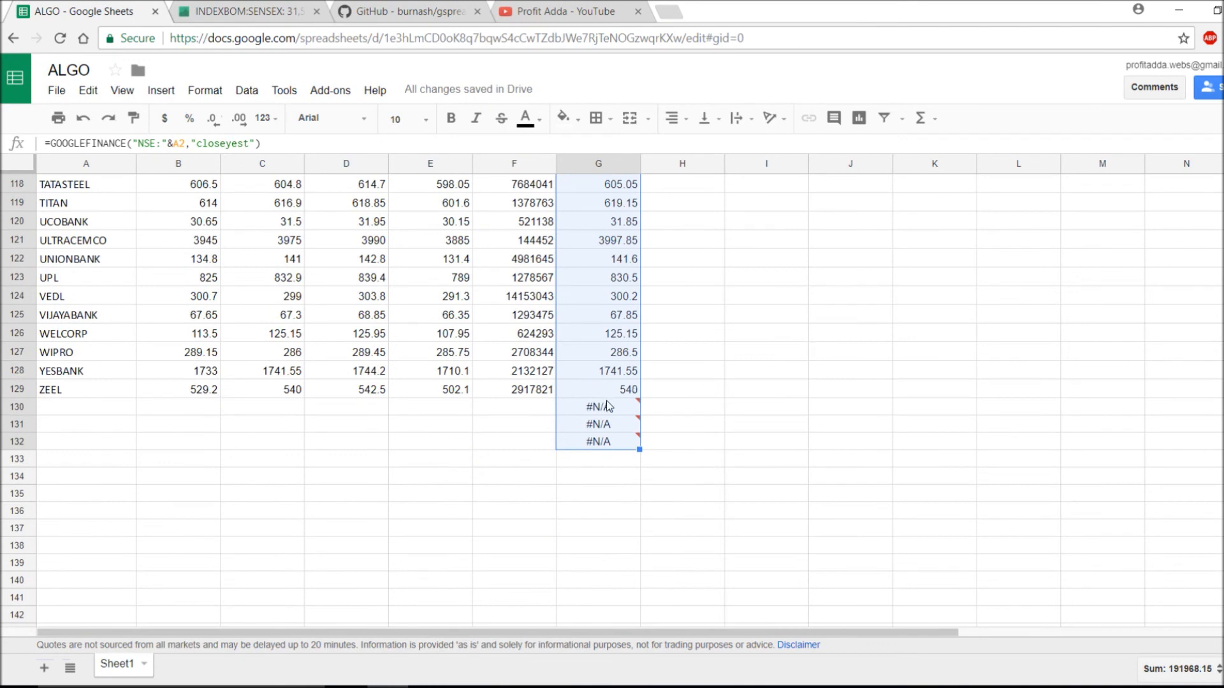
{"action": "left_click", "coordinate": [597, 407]}
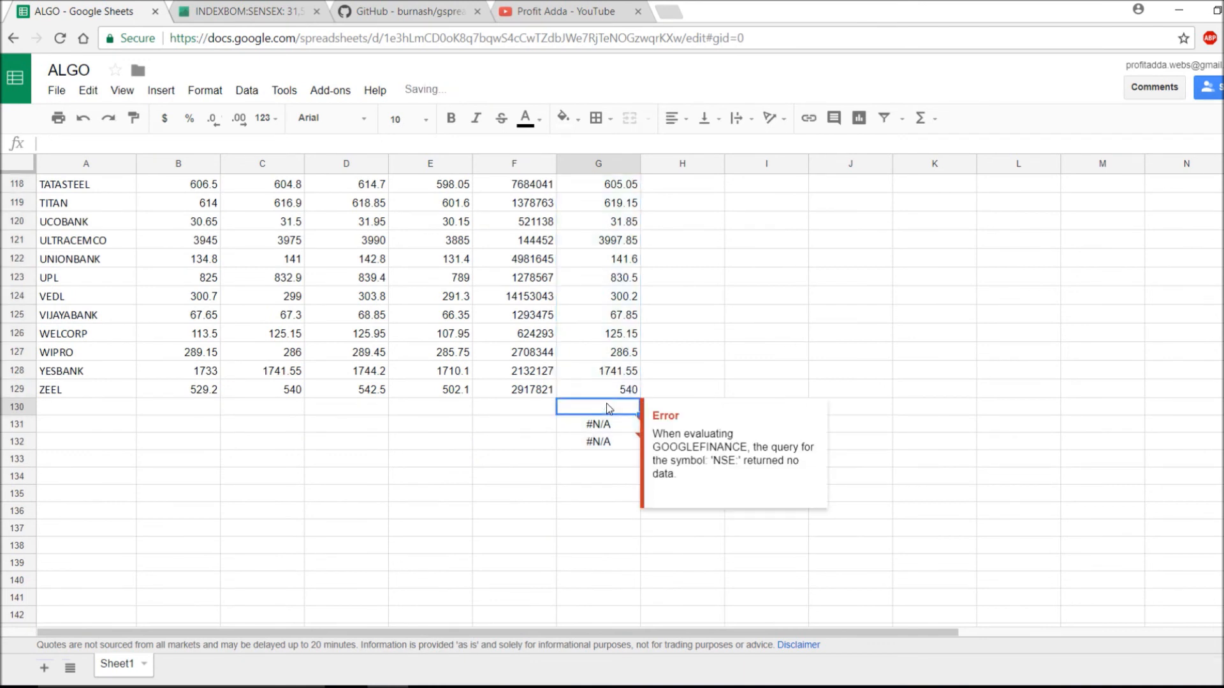
{"action": "left_click", "coordinate": [598, 423]}
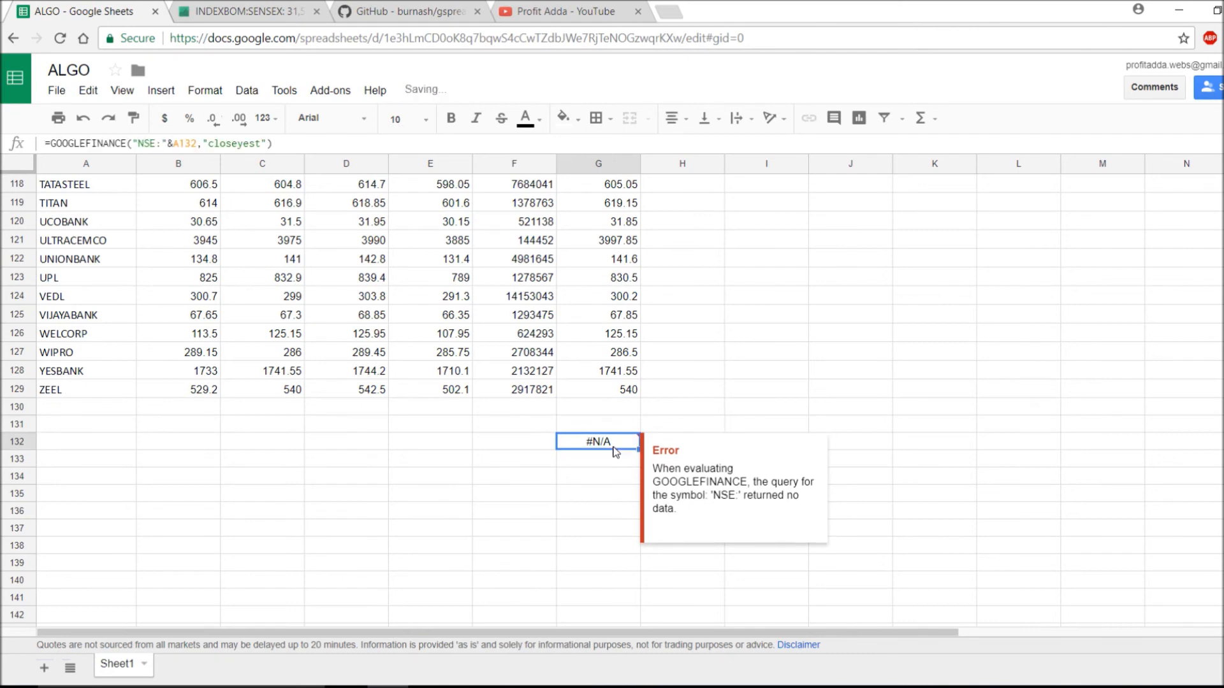
{"action": "key", "text": "Delete"}
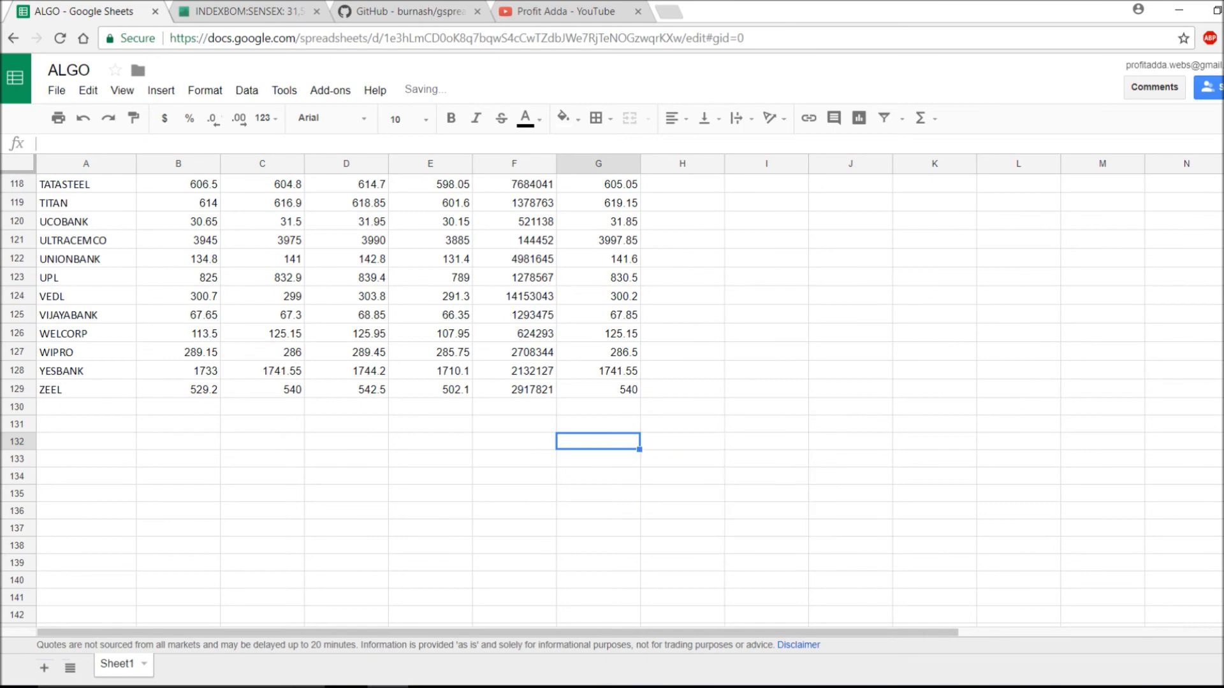
{"action": "left_click", "coordinate": [598, 388]}
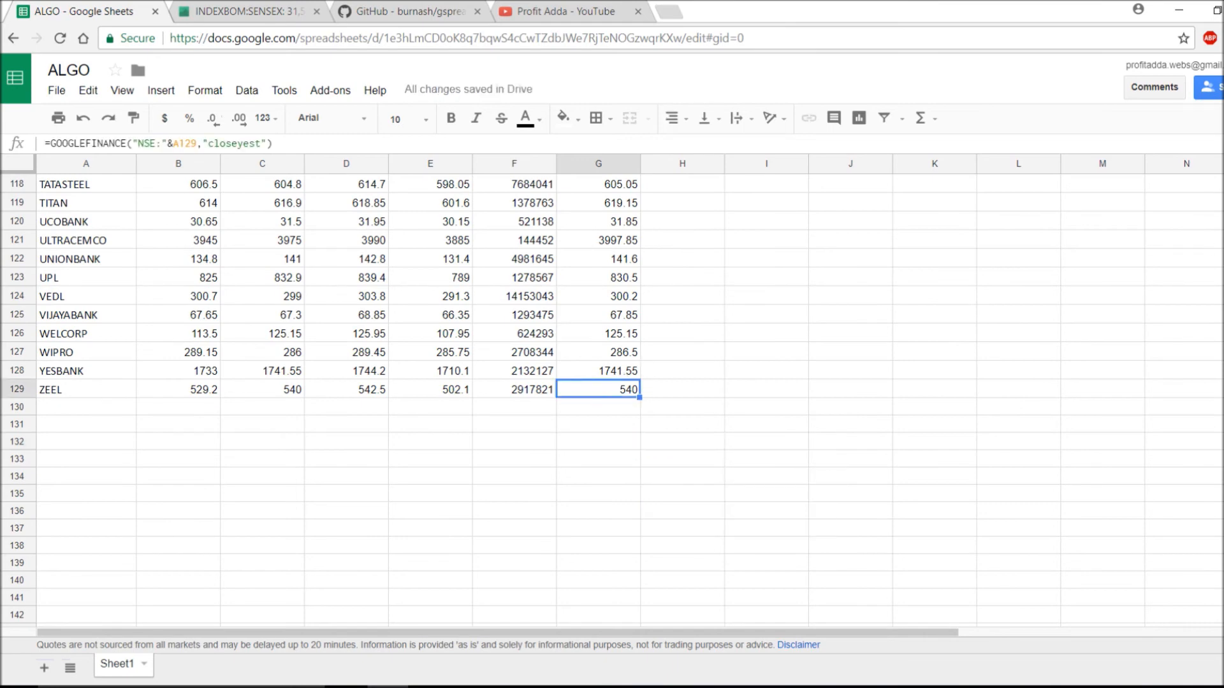
{"action": "scroll", "scroll_direction": "up", "scroll_amount": 3}
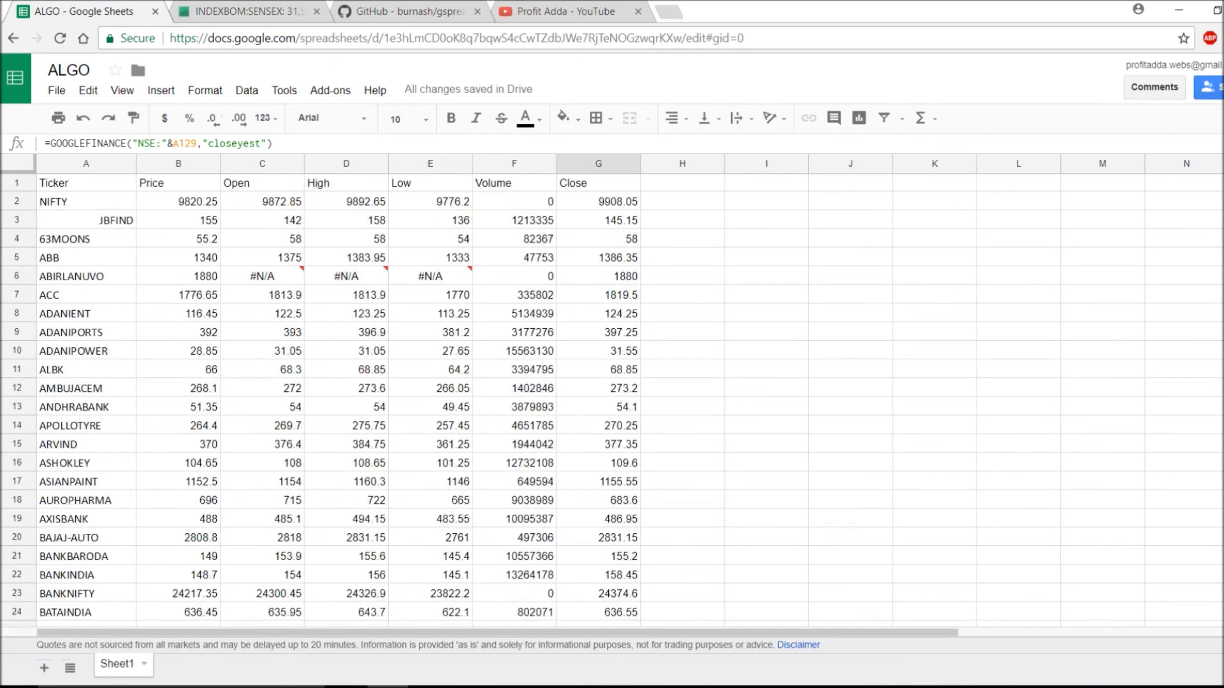
{"action": "scroll", "scroll_direction": "down", "scroll_amount": 3}
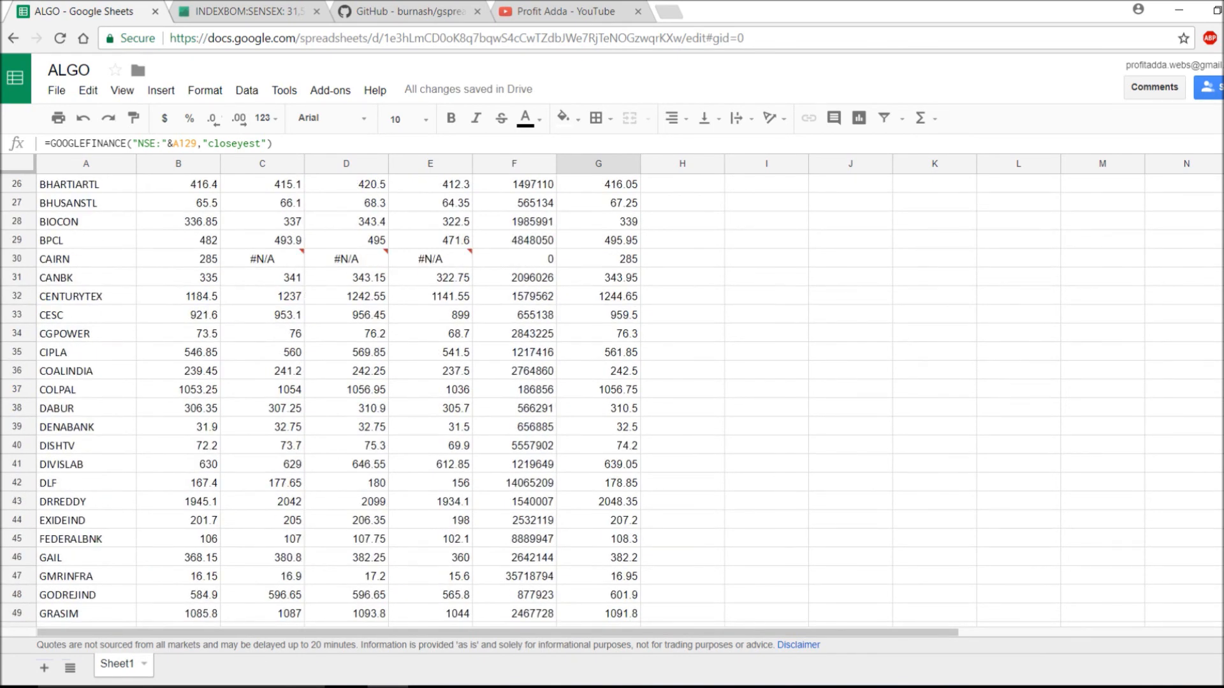
{"action": "scroll", "scroll_direction": "up", "scroll_amount": 3}
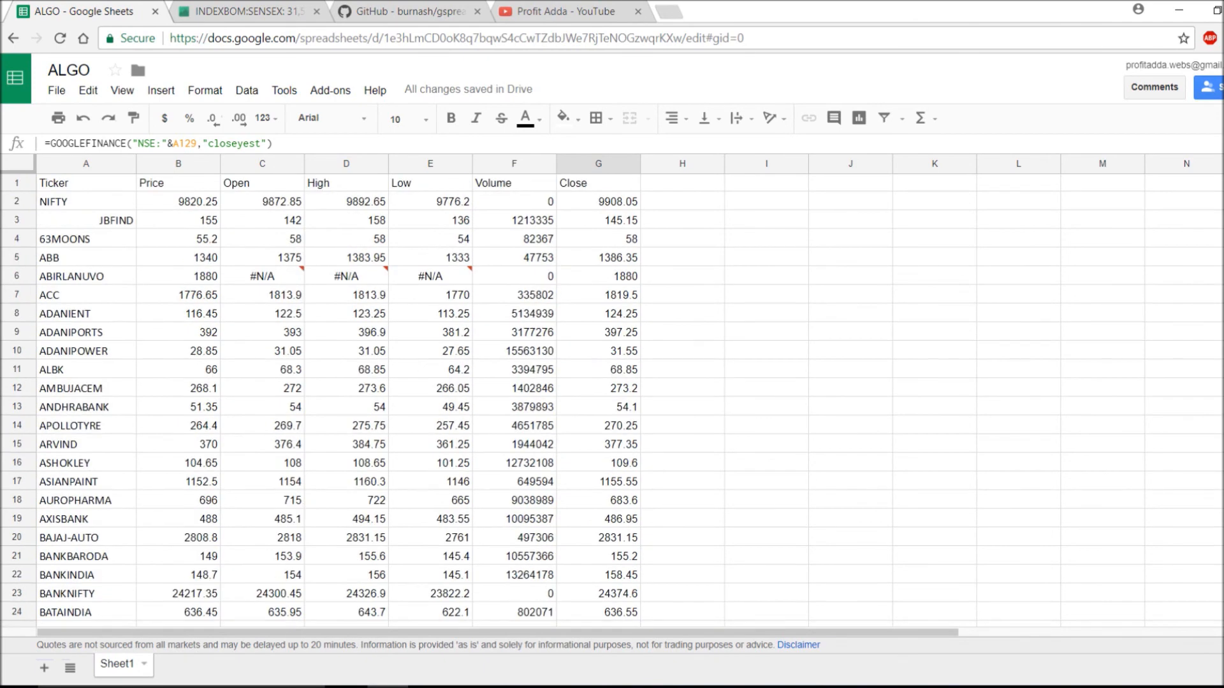
{"action": "mouse_move", "coordinate": [394, 403]}
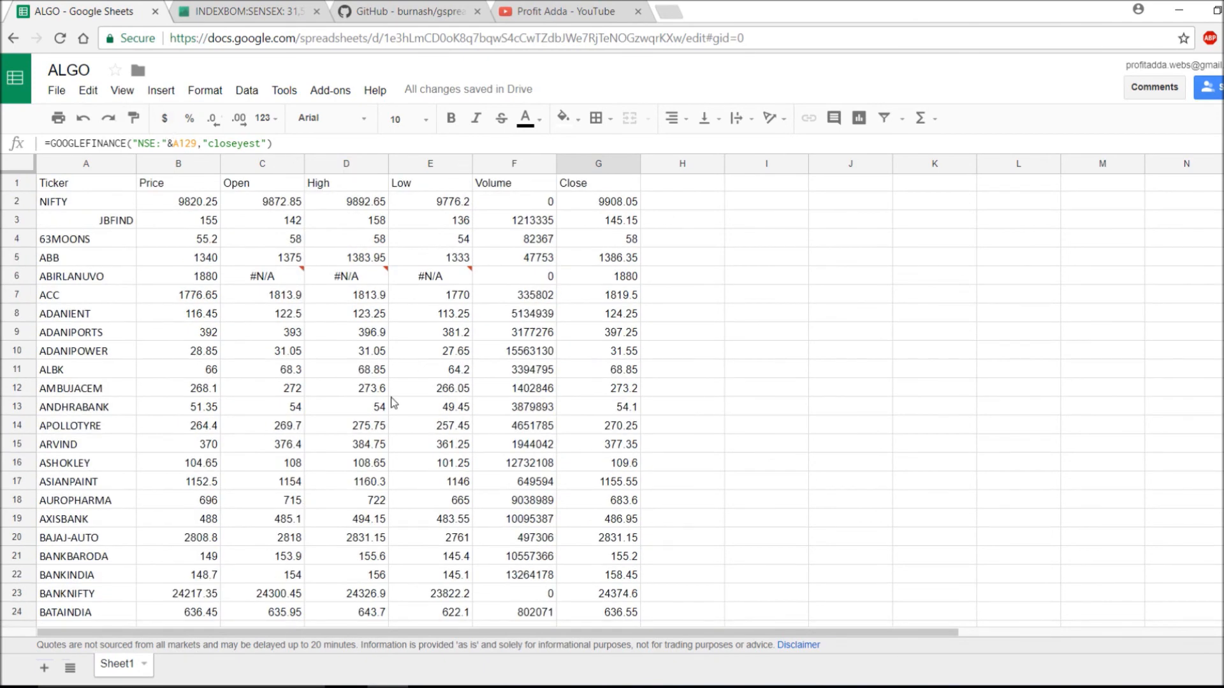